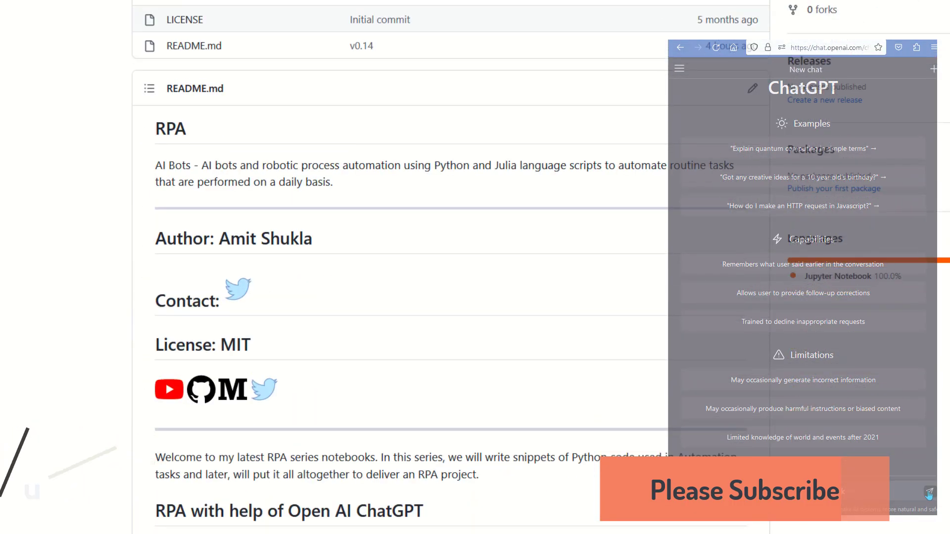
# - Scroll the repository README until the Table of Contents of RPA notebooks is in view
pyautogui.scroll(-3)
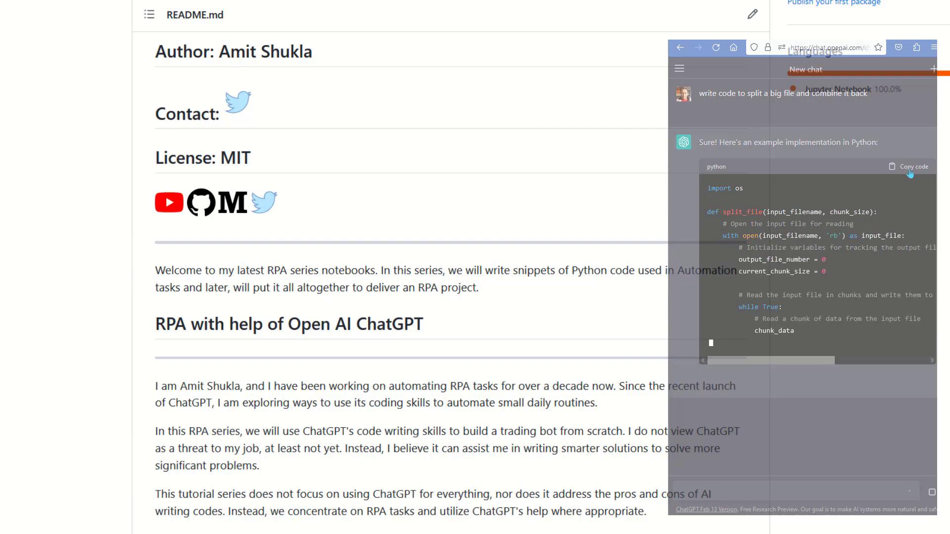
pyautogui.scroll(-3)
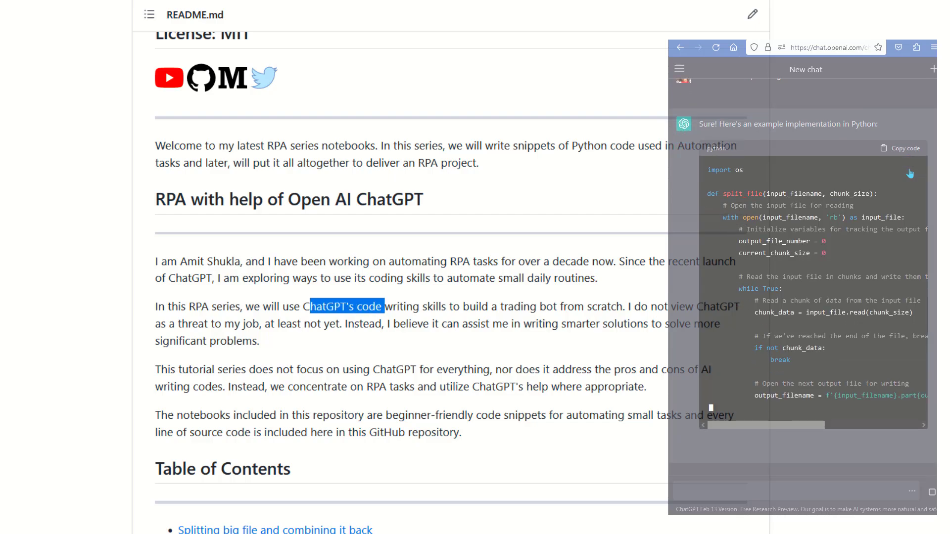
pyautogui.scroll(-3)
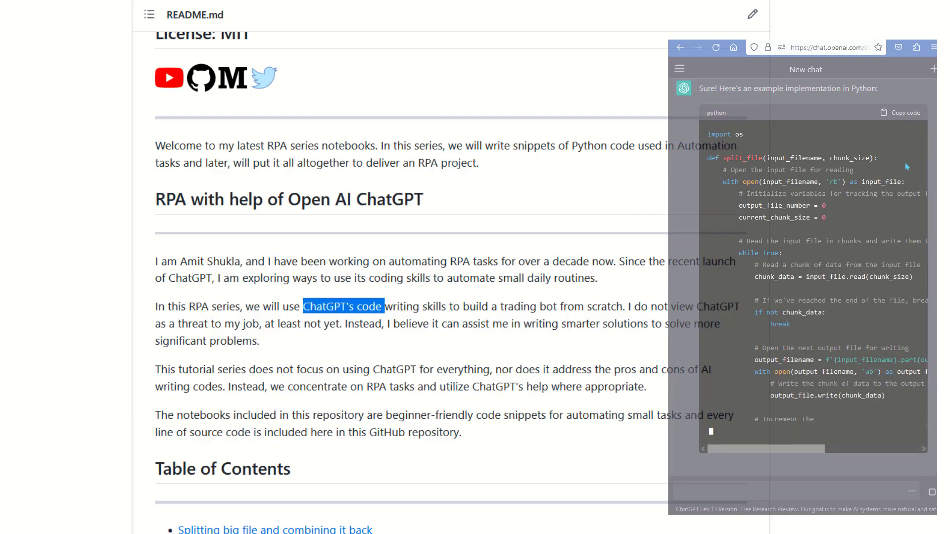
pyautogui.scroll(-3)
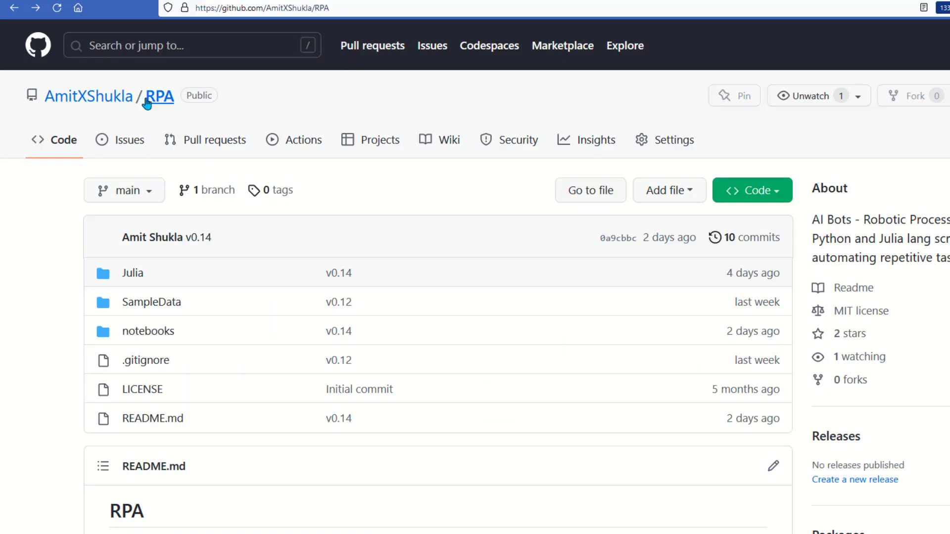
pyautogui.scroll(-3)
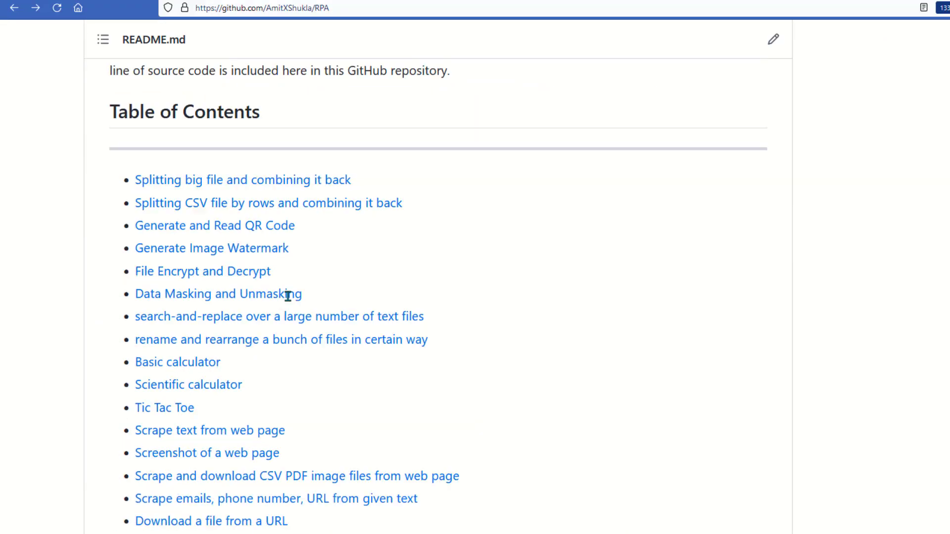
pyautogui.scroll(3)
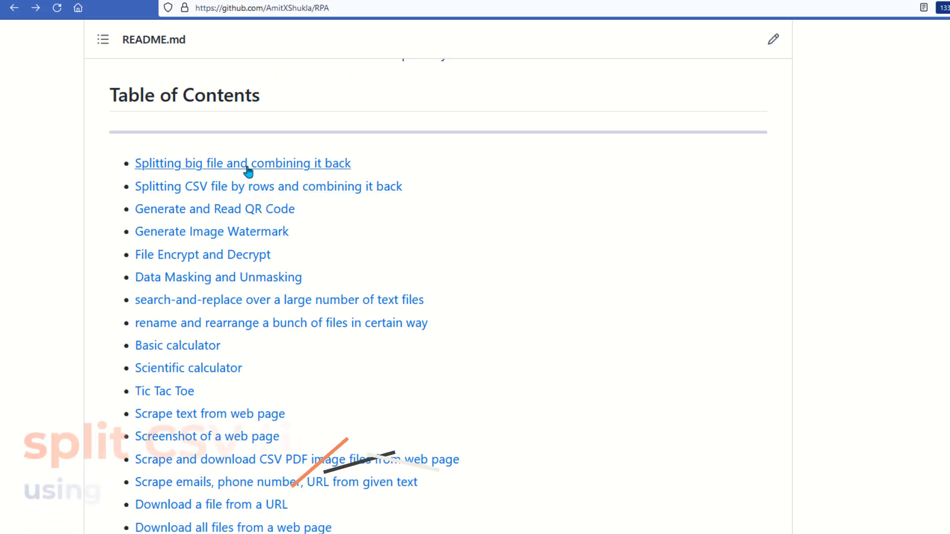
pyautogui.moveTo(252, 188)
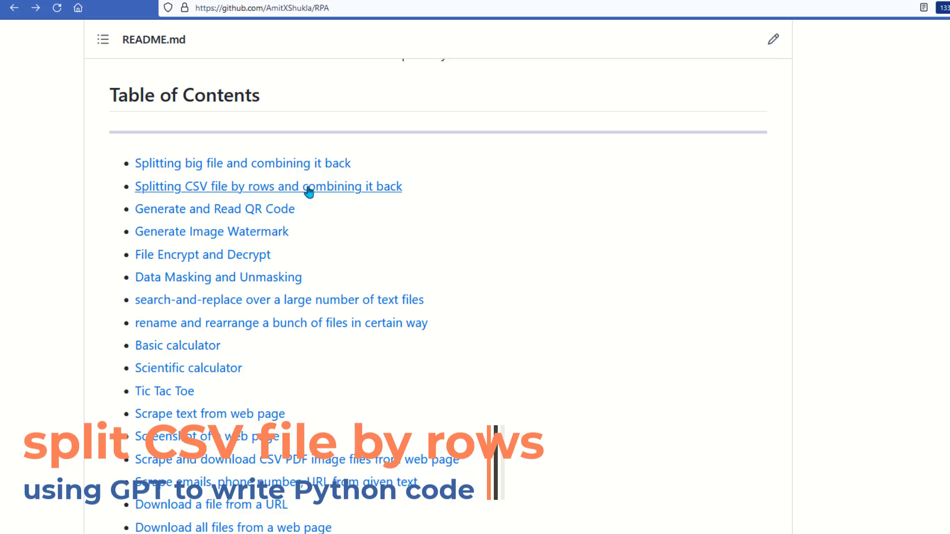
pyautogui.moveTo(242, 23)
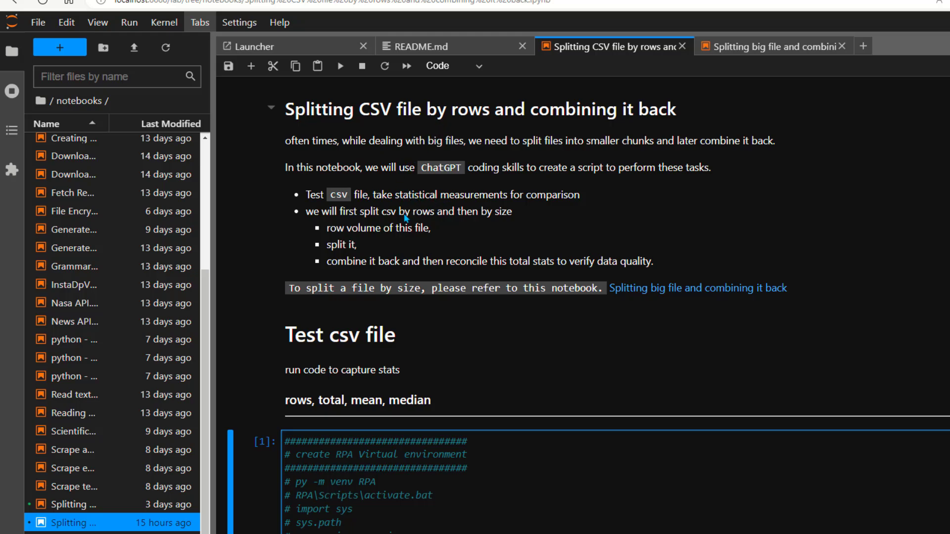
pyautogui.scroll(-3)
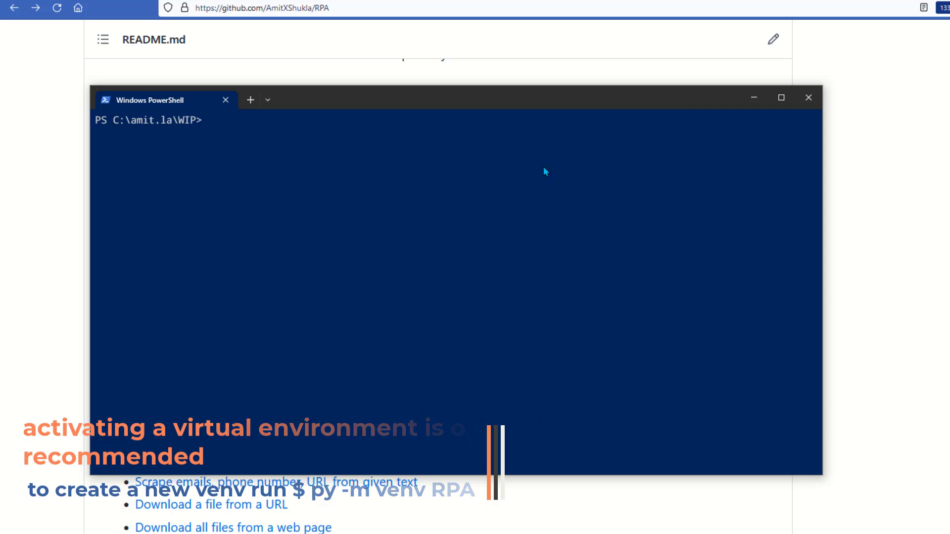
# - Enter the RPA folder, run .\Scripts\activate, and launch jupyter-lab.exe
pyautogui.write('cd .\\RPA\\')
pyautogui.write('Sc')
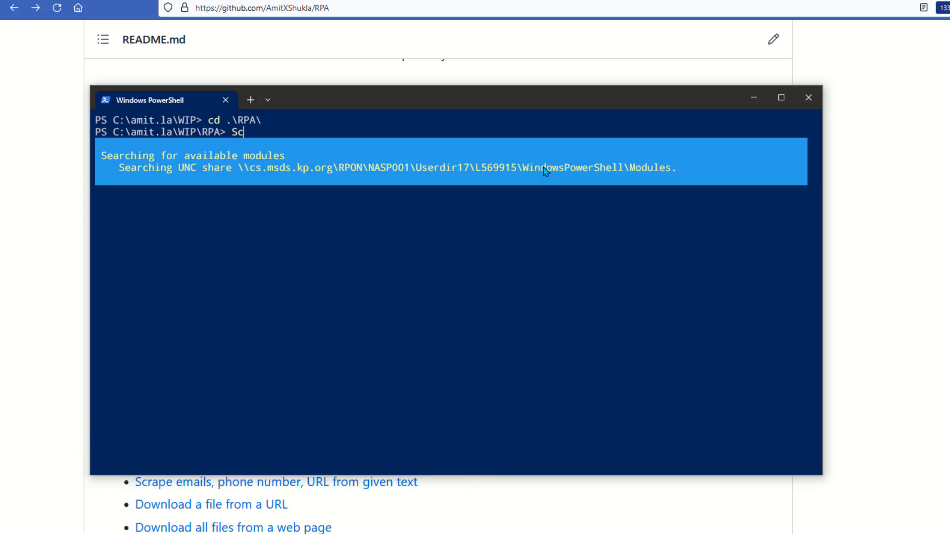
pyautogui.write('.\\Scripts\\activate')
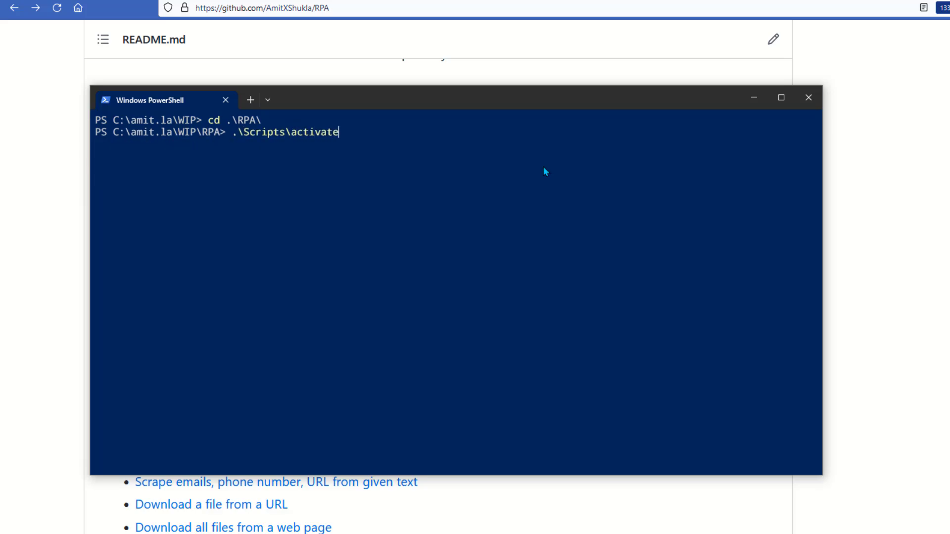
pyautogui.press('Return')
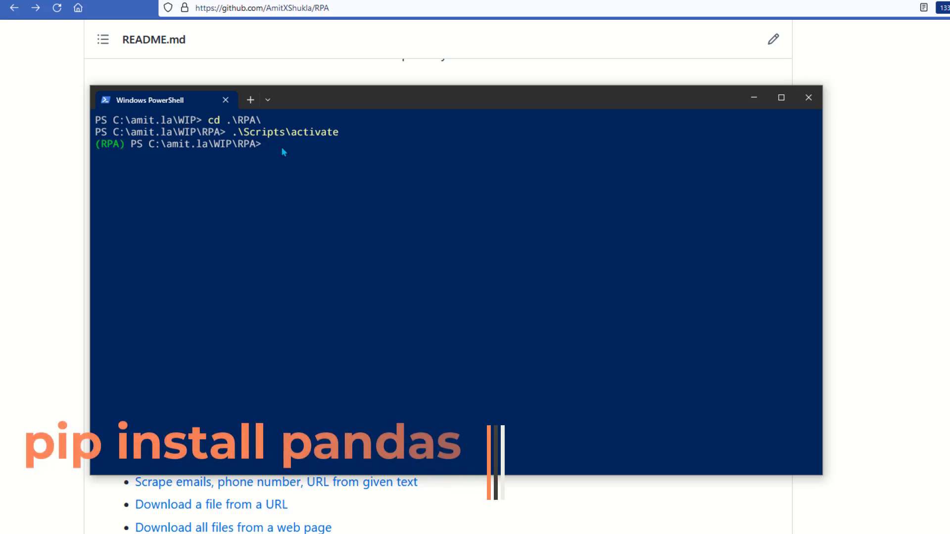
pyautogui.write('jupyter-lab.exe')
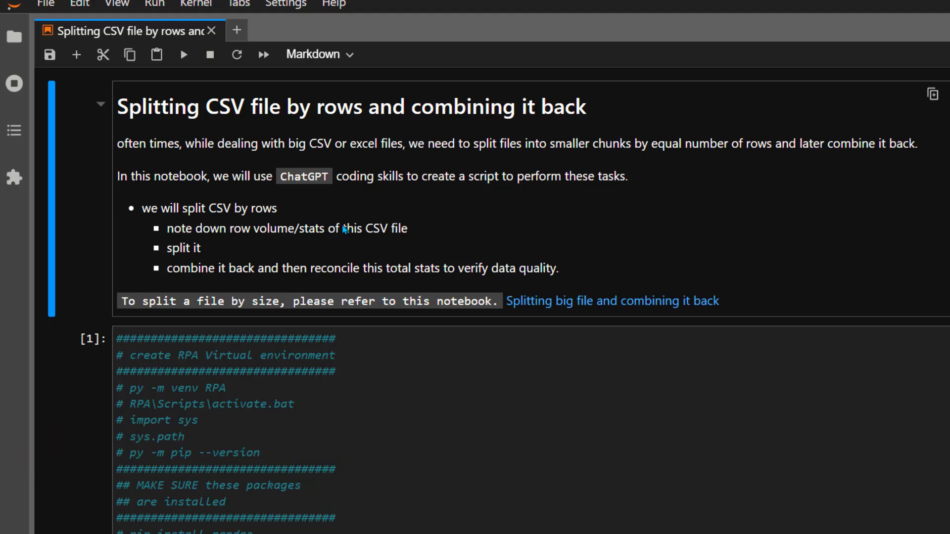
pyautogui.moveTo(231, 223)
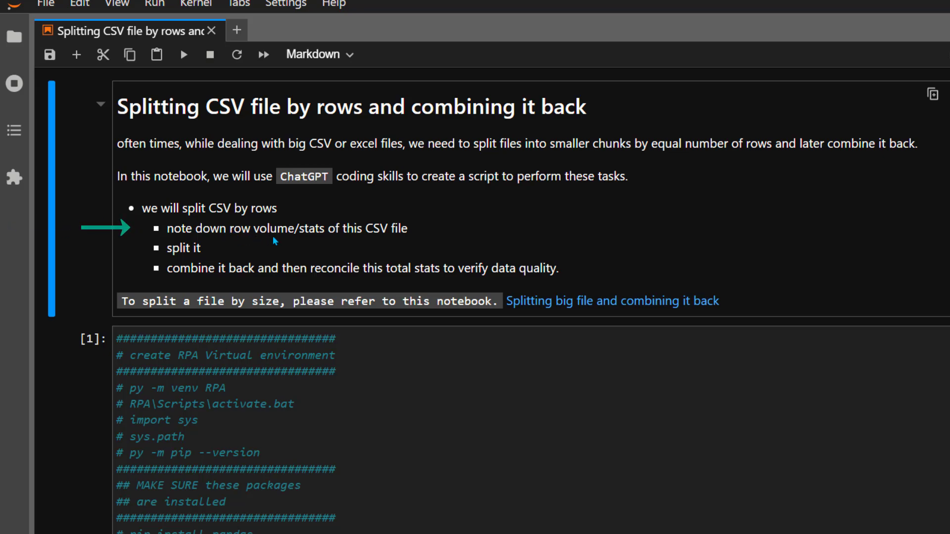
pyautogui.moveTo(236, 249)
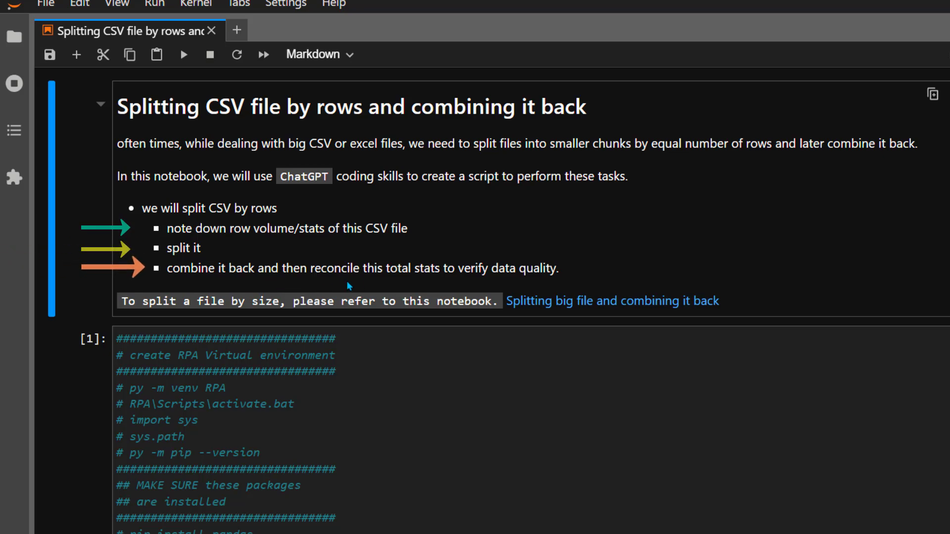
pyautogui.moveTo(557, 271)
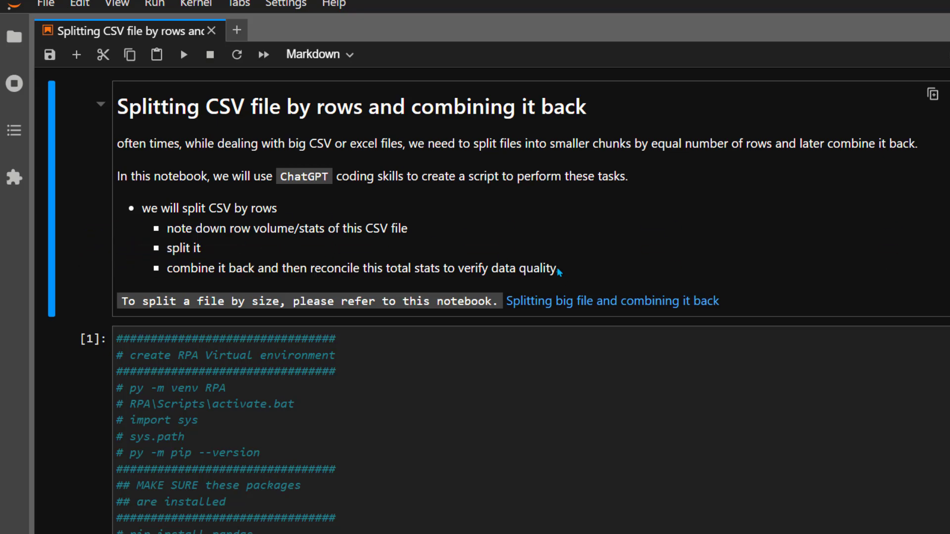
pyautogui.scroll(-3)
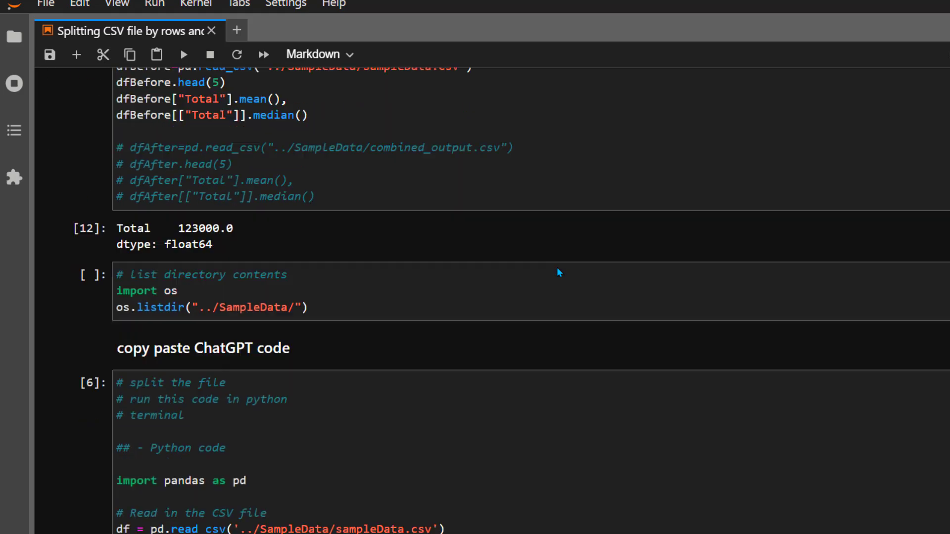
pyautogui.scroll(-3)
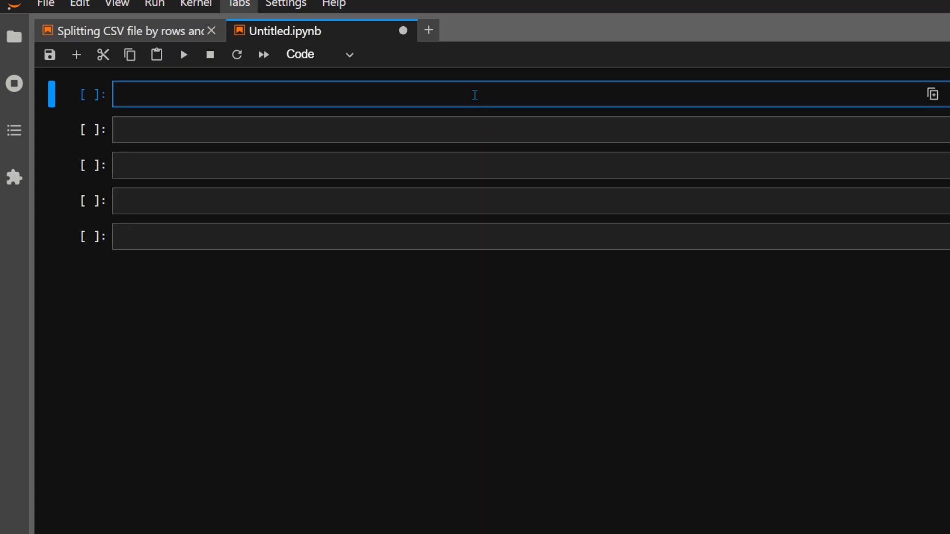
# - Import os and run os.listdir("../SampleData/"), revealing sampleData.csv in the folder
pyautogui.write('import os')
pyautogui.click(530, 130)
pyautogui.write('os.listdir()')
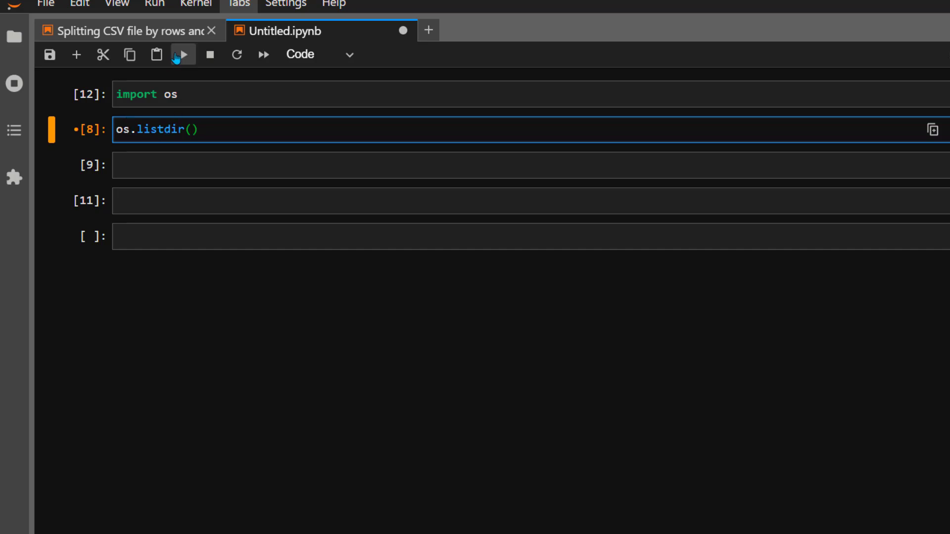
pyautogui.click(183, 54)
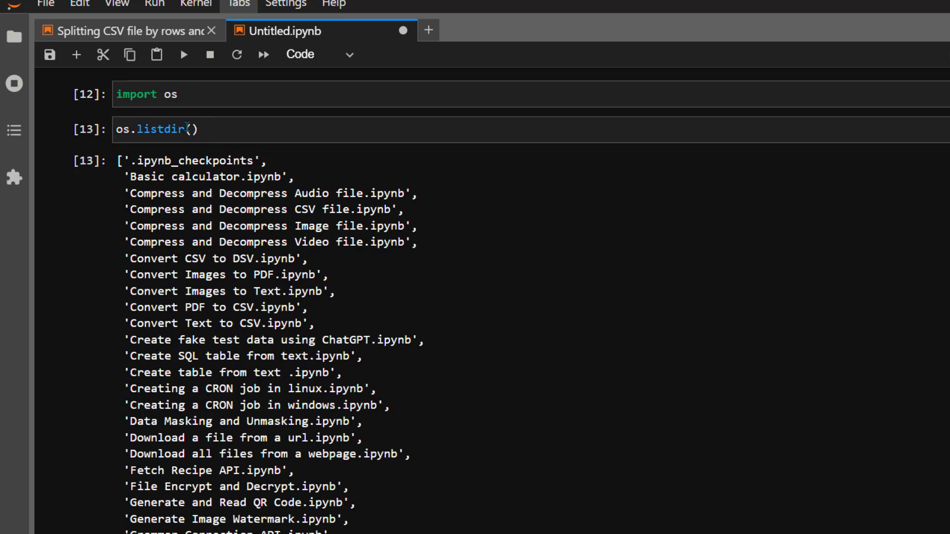
pyautogui.click(182, 129)
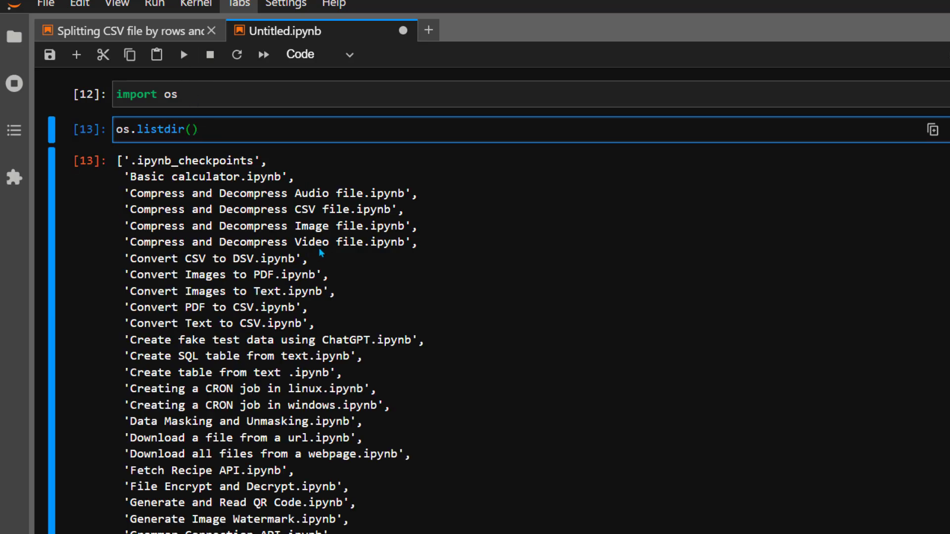
pyautogui.write('""')
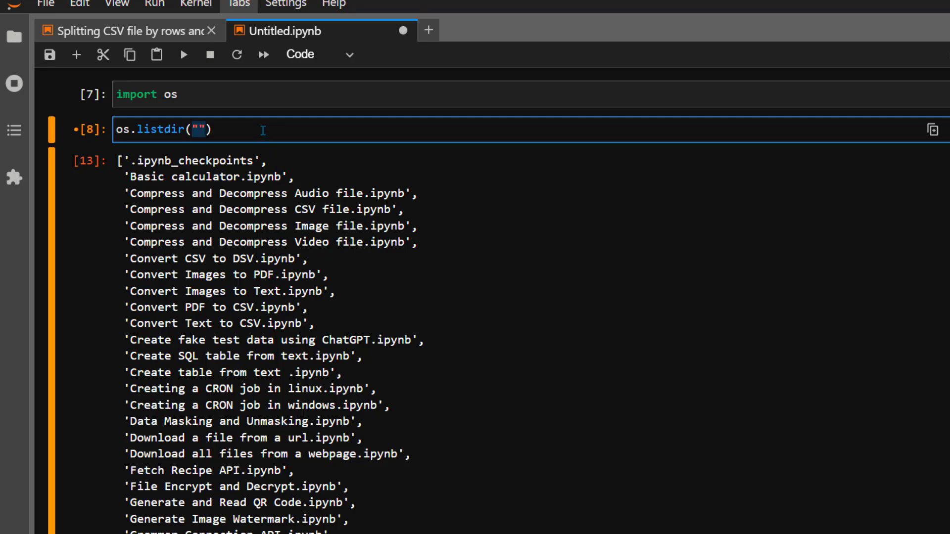
pyautogui.write('../SampleData/')
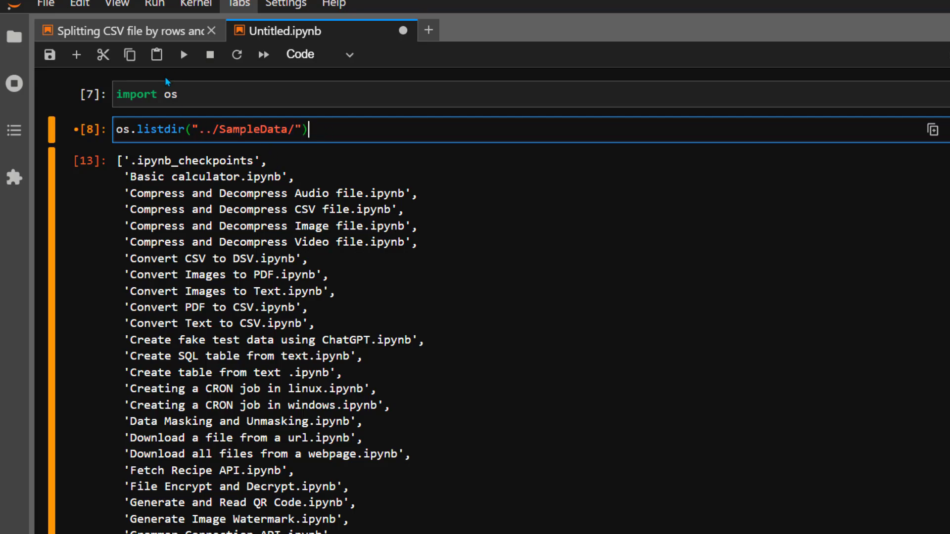
pyautogui.click(184, 53)
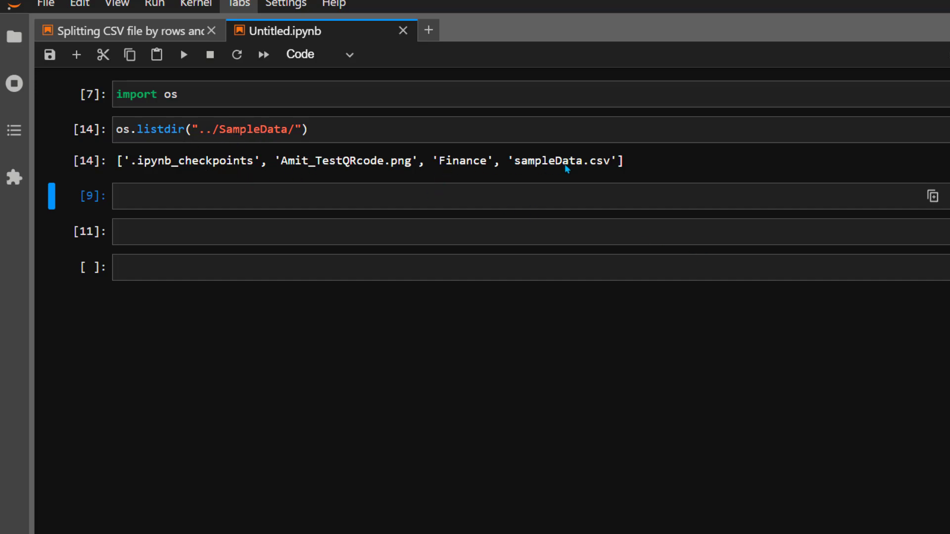
pyautogui.moveTo(517, 165)
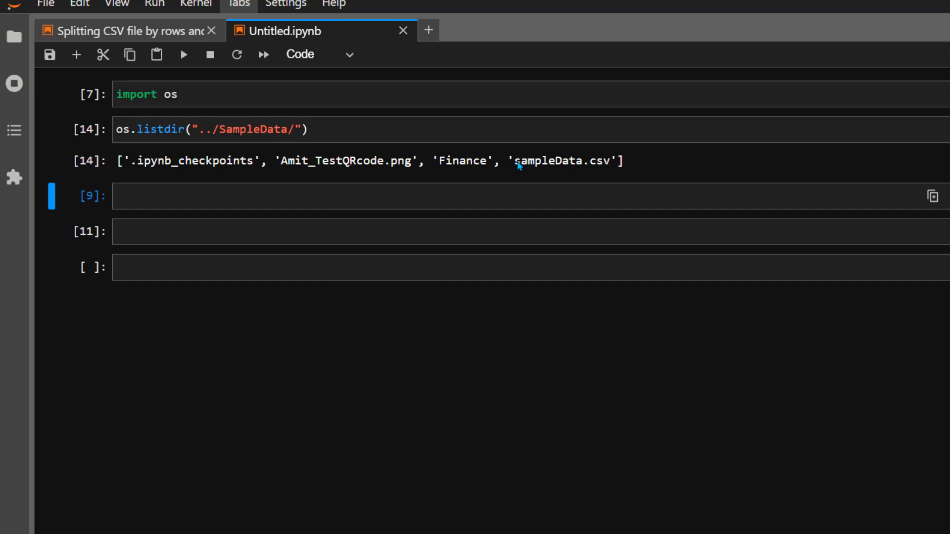
pyautogui.doubleClick(560, 160)
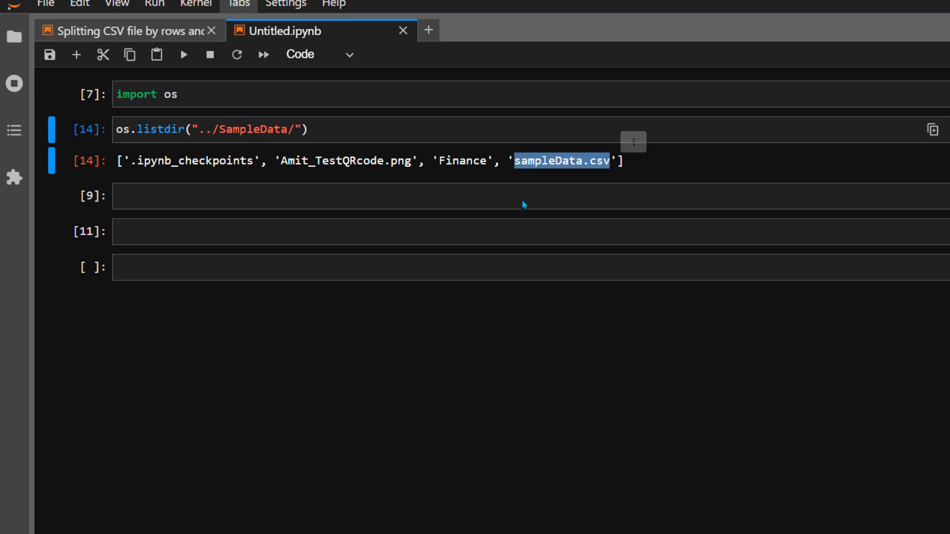
# - Import pandas, read ../SampleData/sampleData.csv into dfBefore and show dfBefore.head(5)
pyautogui.write('import')
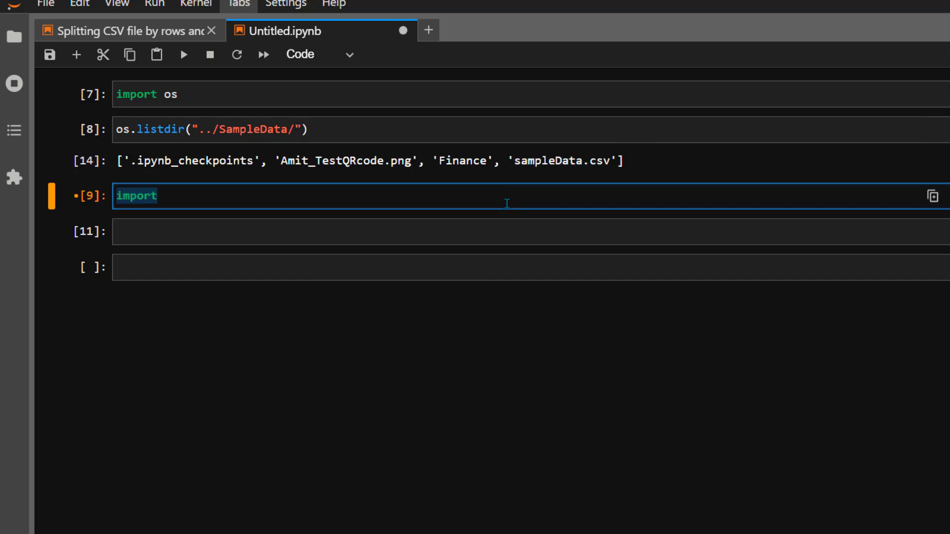
pyautogui.write('pandas as pd')
pyautogui.write('dfBefore')
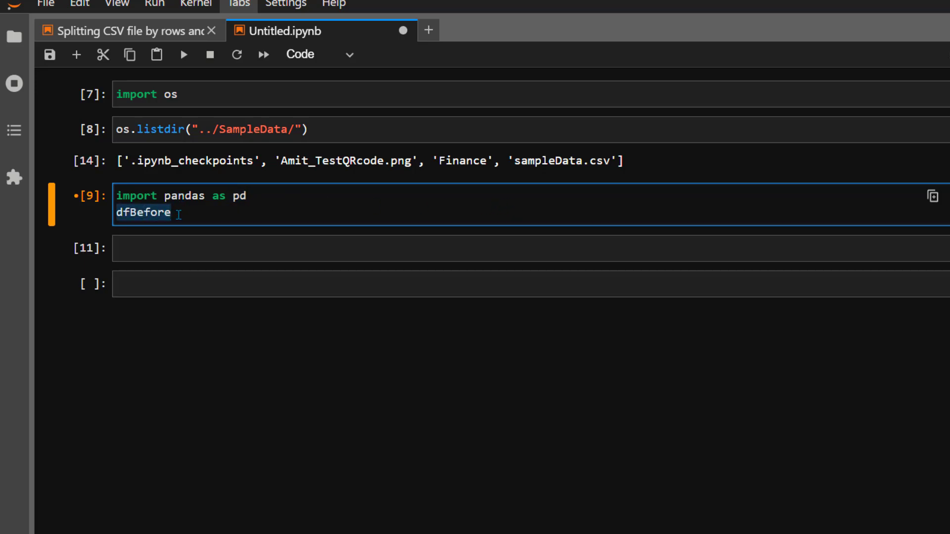
pyautogui.write('=pd.read_csv()')
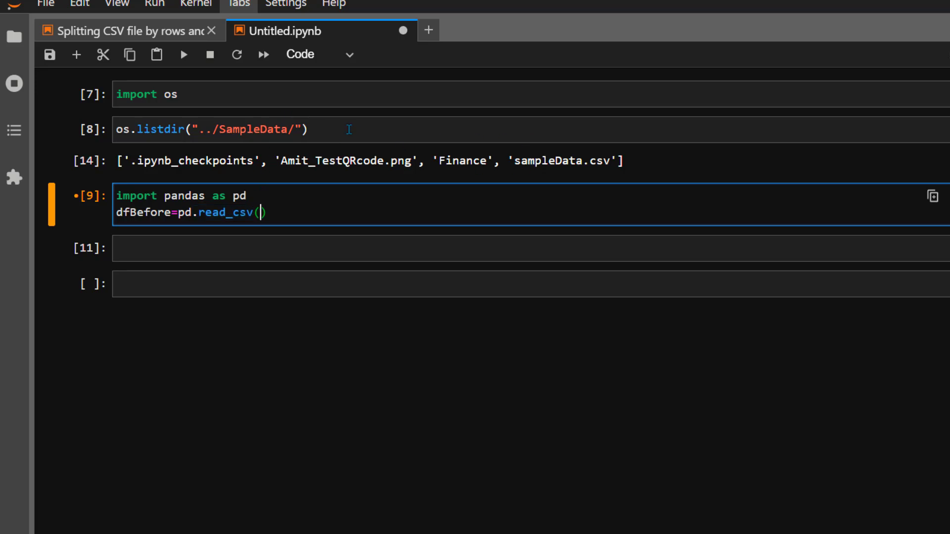
pyautogui.write('"../SampleData/"')
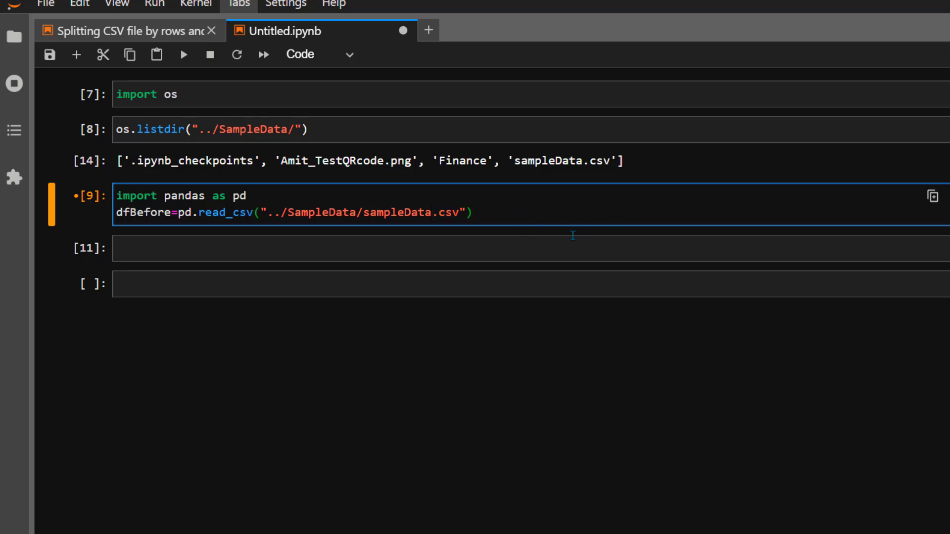
pyautogui.write('dfBefore')
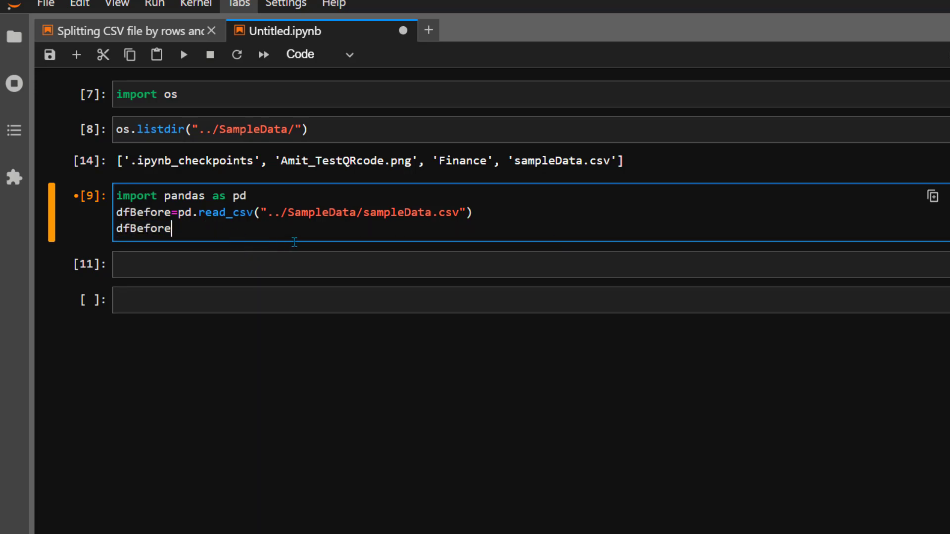
pyautogui.write('.head(5)')
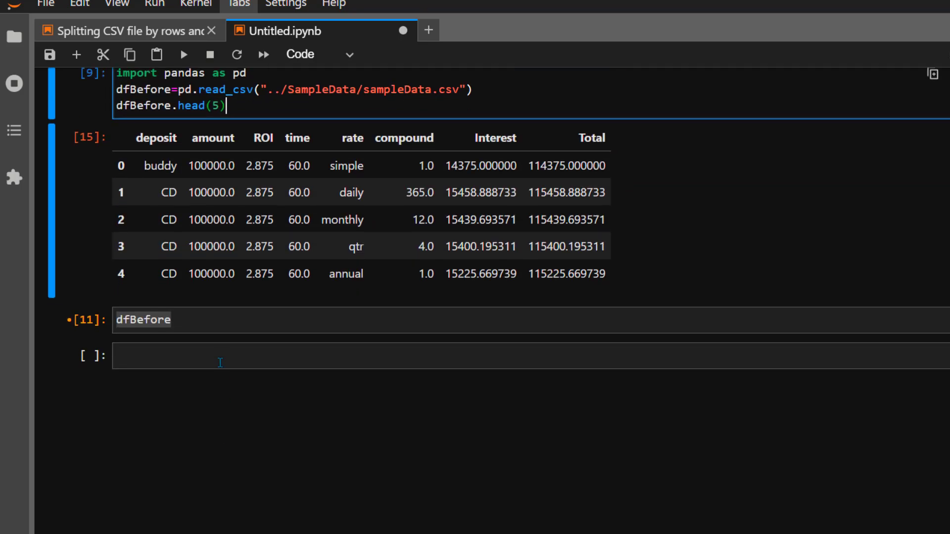
# - Add a dfBefore.describe() call in the next cell
pyautogui.write('.describe()')
pyautogui.write('dfBefore[')
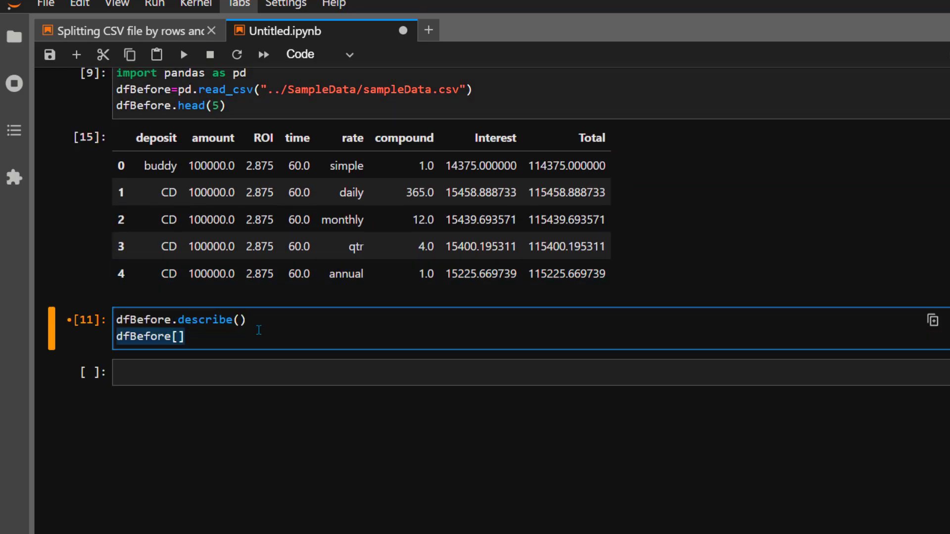
pyautogui.write('""')
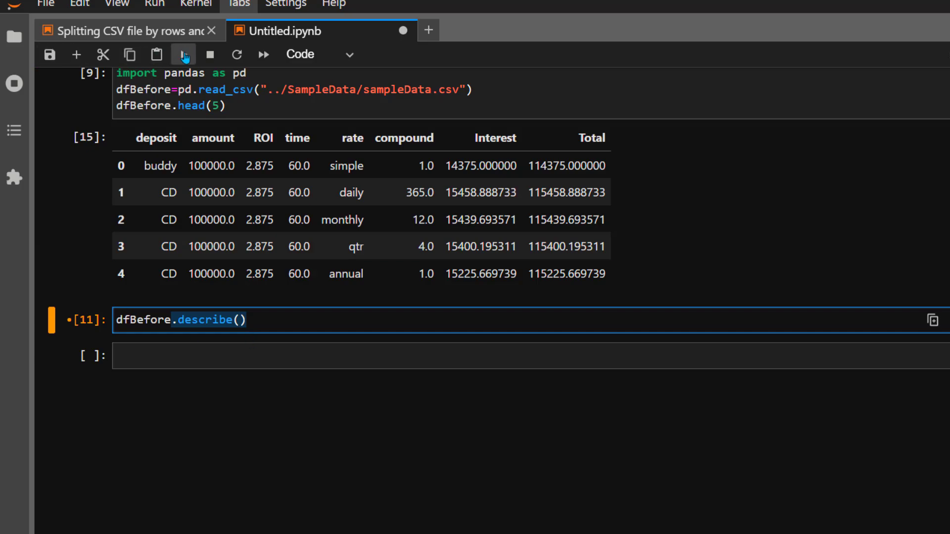
# - Run dfBefore.describe() to get statistics for all numeric columns over one million rows
pyautogui.click(184, 54)
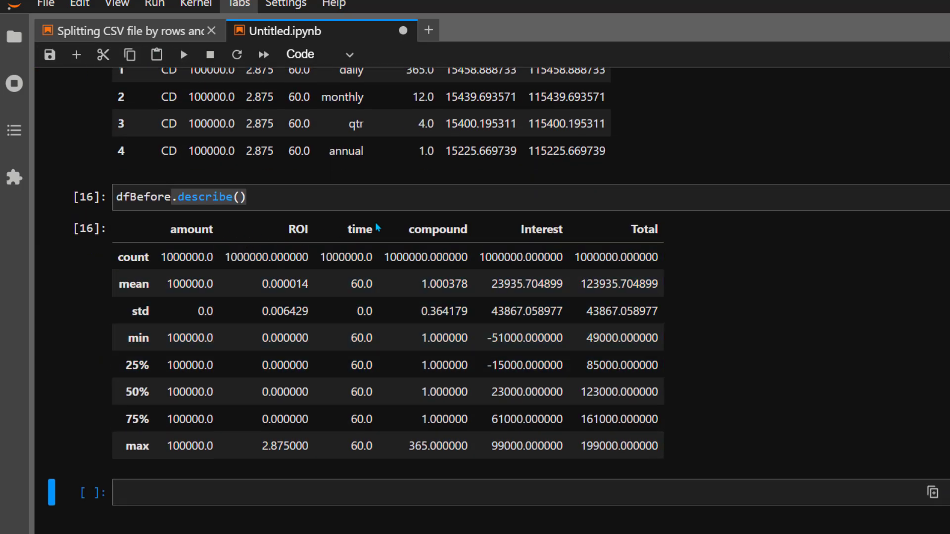
pyautogui.moveTo(545, 238)
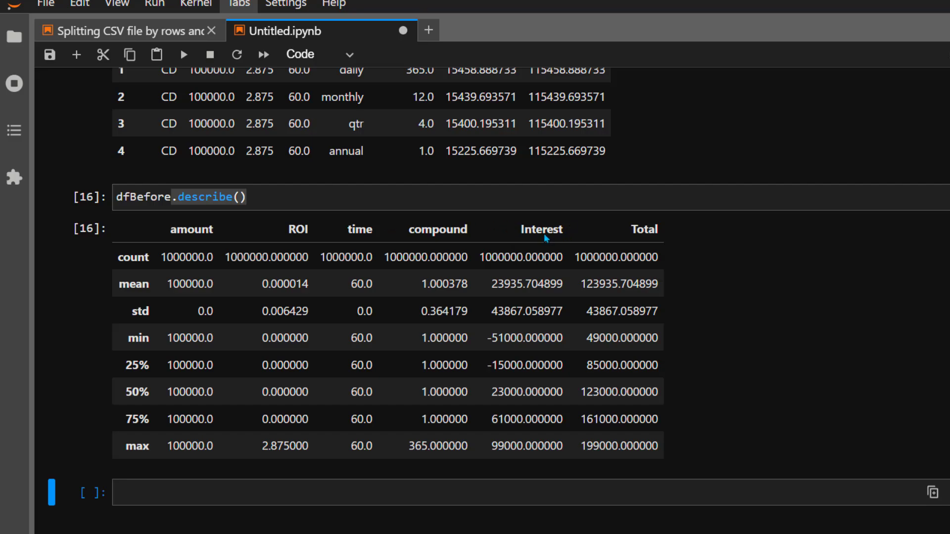
pyautogui.moveTo(553, 245)
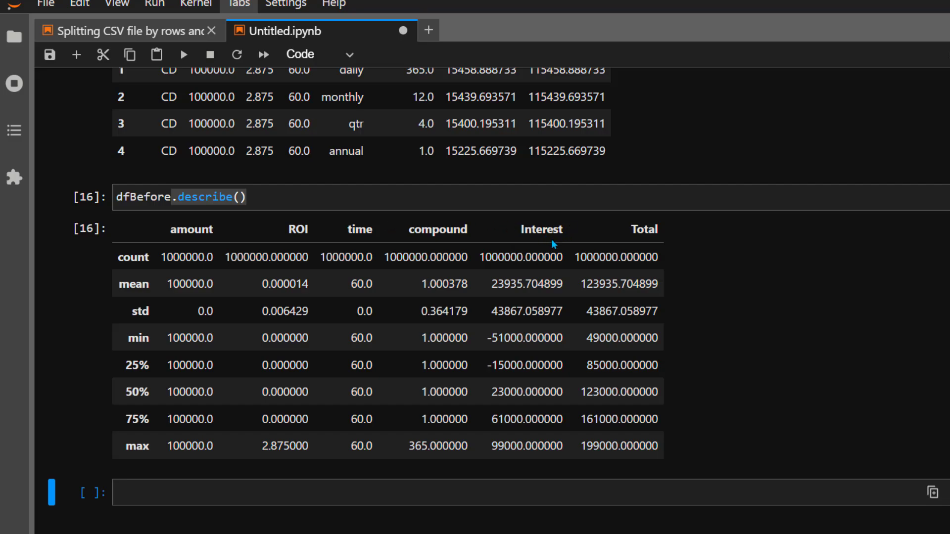
pyautogui.moveTo(128, 39)
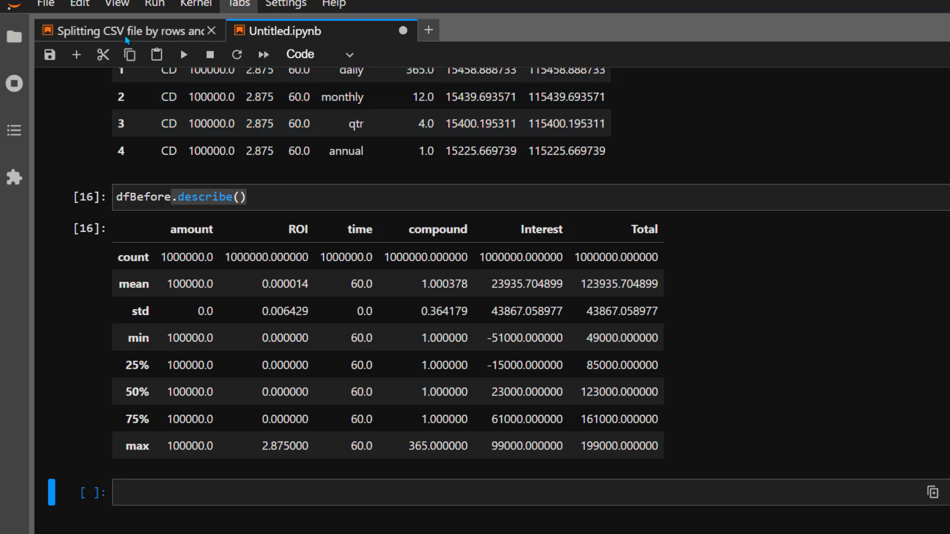
pyautogui.moveTo(650, 240)
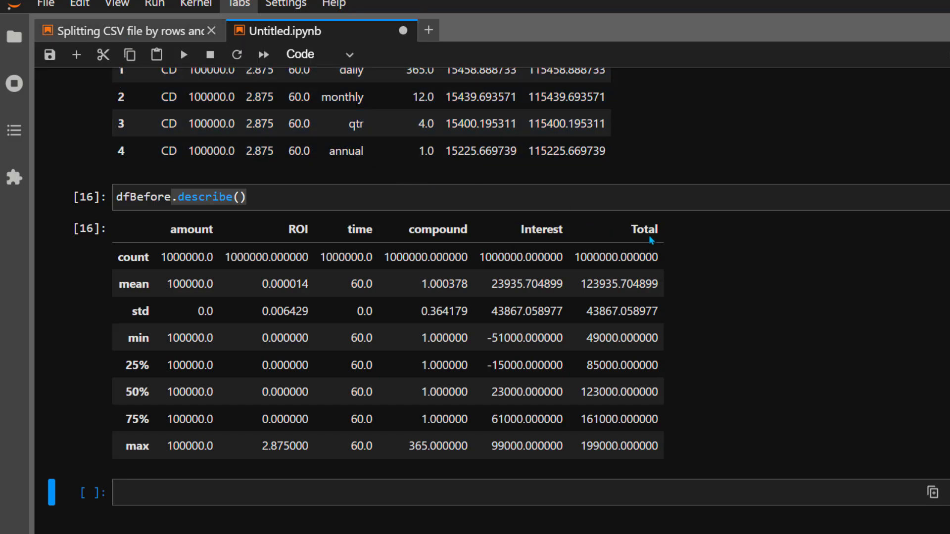
pyautogui.moveTo(282, 193)
pyautogui.write('dfBefore[')
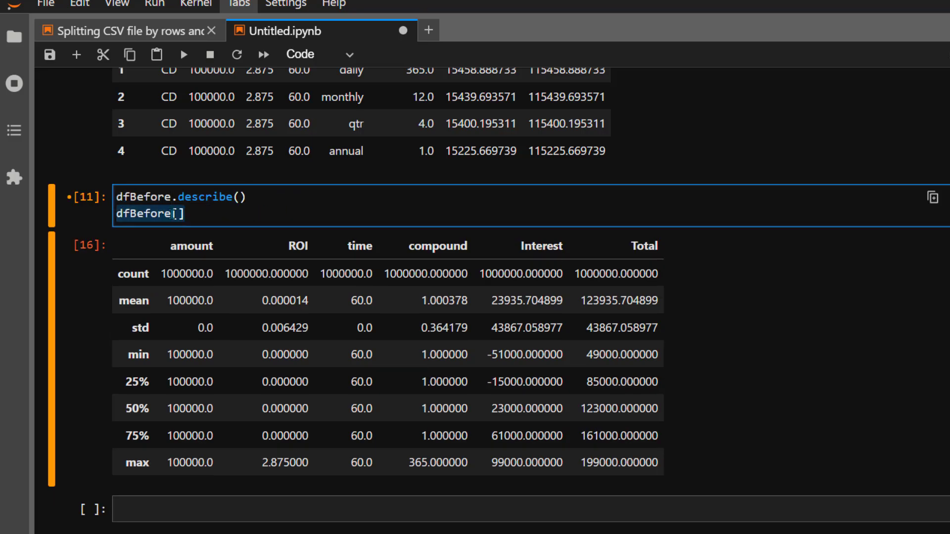
# - Run dfBefore["Total"].describe(), giving count 1000000 and mean 123935.704899
pyautogui.write('"Total"].describe(')
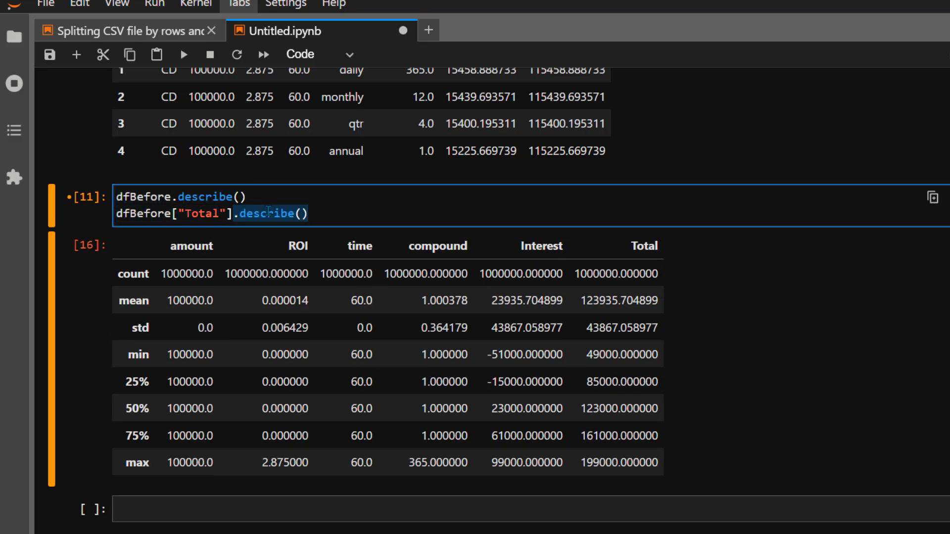
pyautogui.click(184, 55)
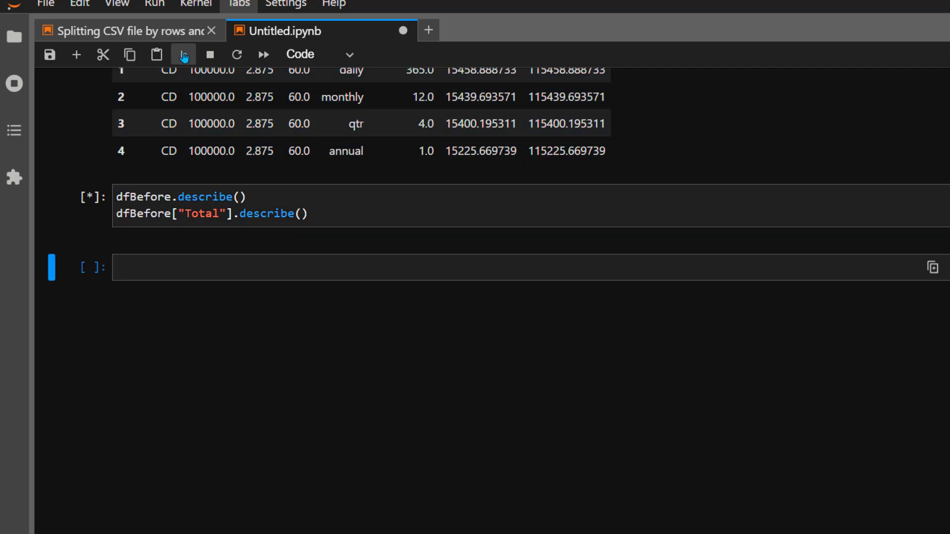
pyautogui.click(184, 55)
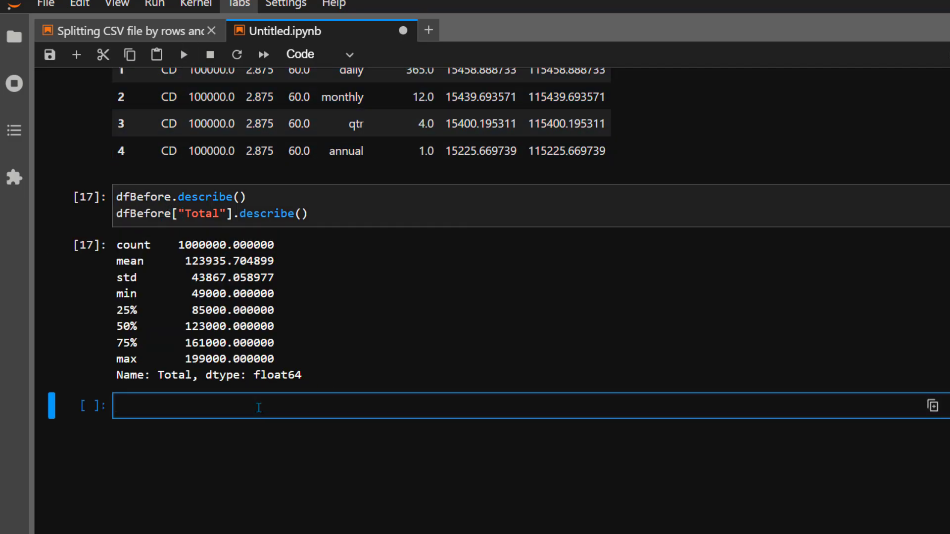
pyautogui.moveTo(816, 369)
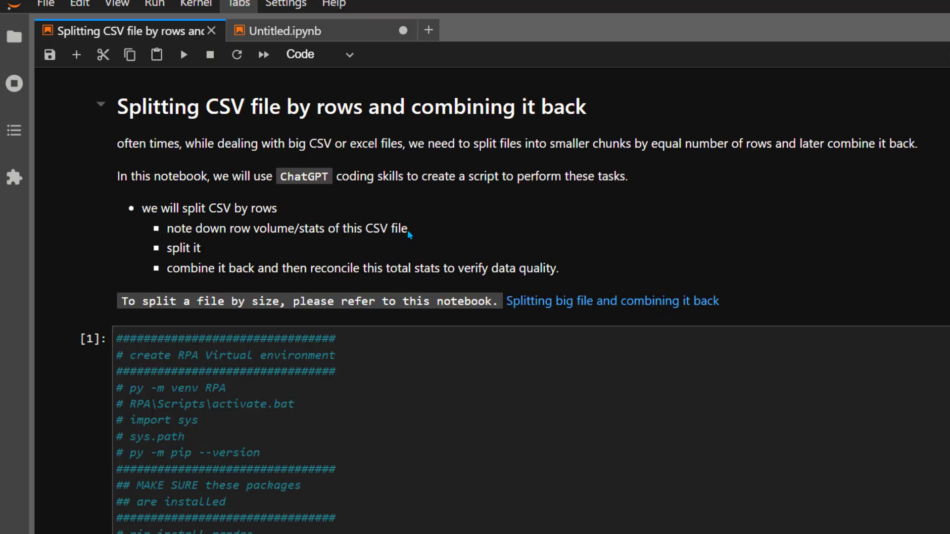
pyautogui.moveTo(201, 255)
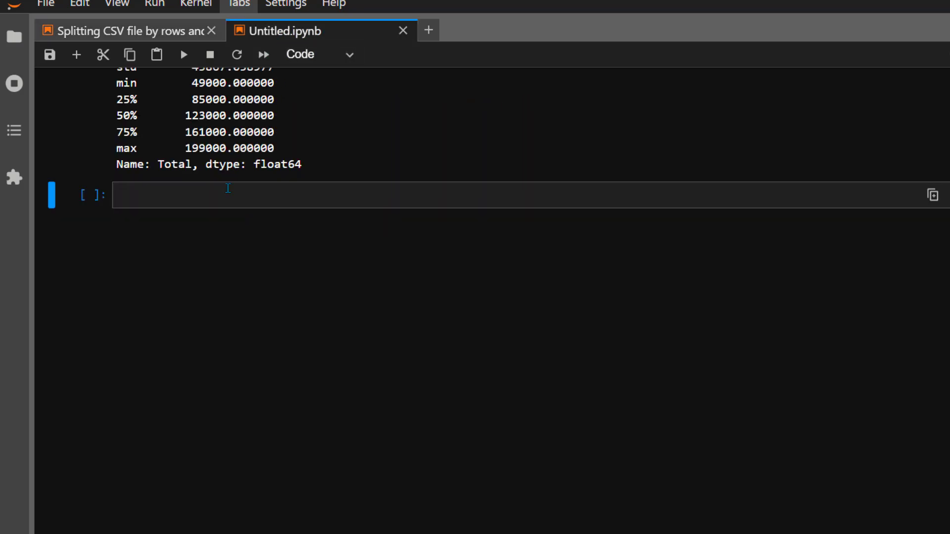
# - Import pandas, read '../SampleData/sampleData.csv' into df, and comment about rows to split by
pyautogui.write('import pandas')
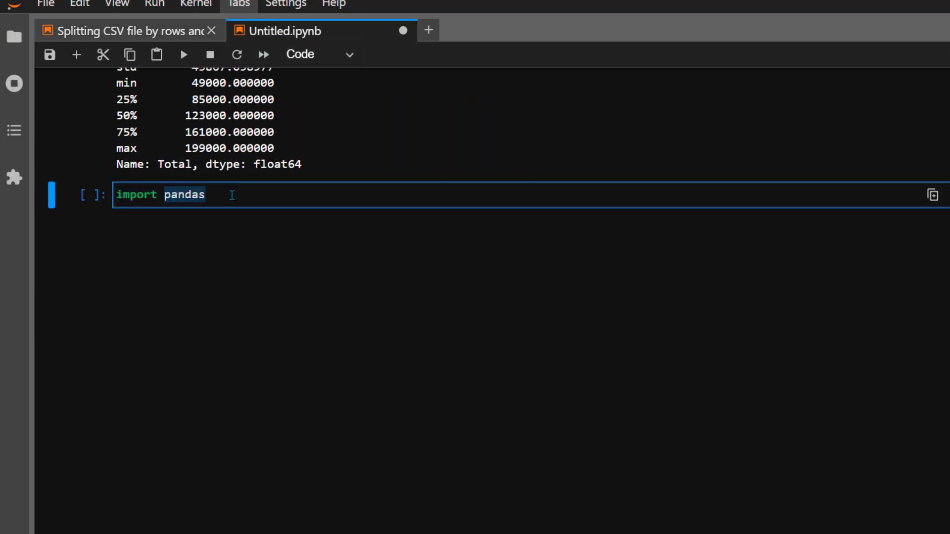
pyautogui.write('as pd')
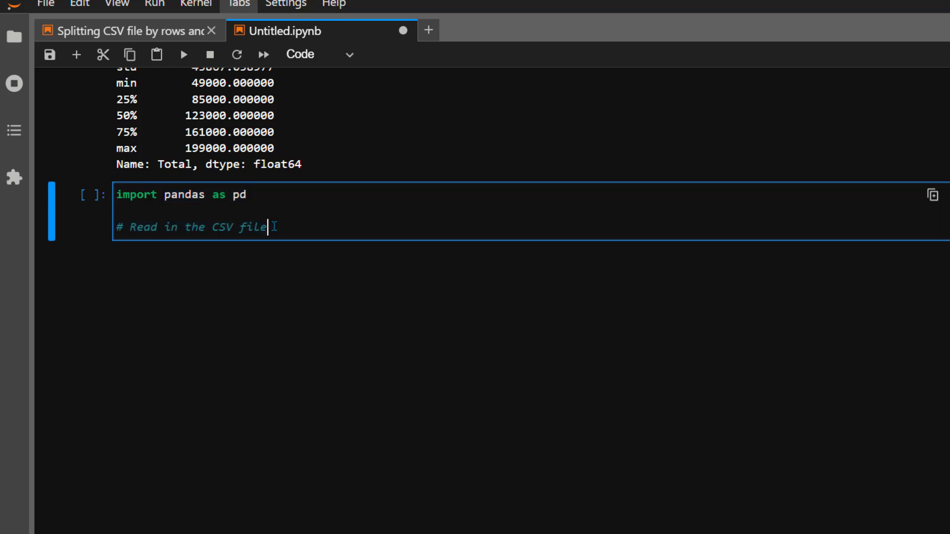
pyautogui.write('df = pd.read_csv()')
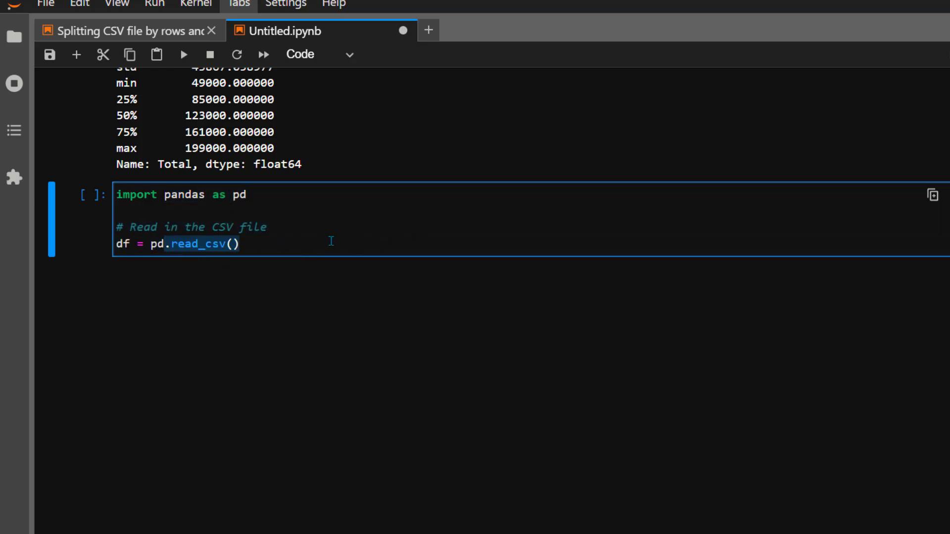
pyautogui.write("'../SampleData/sampleData.csv'")
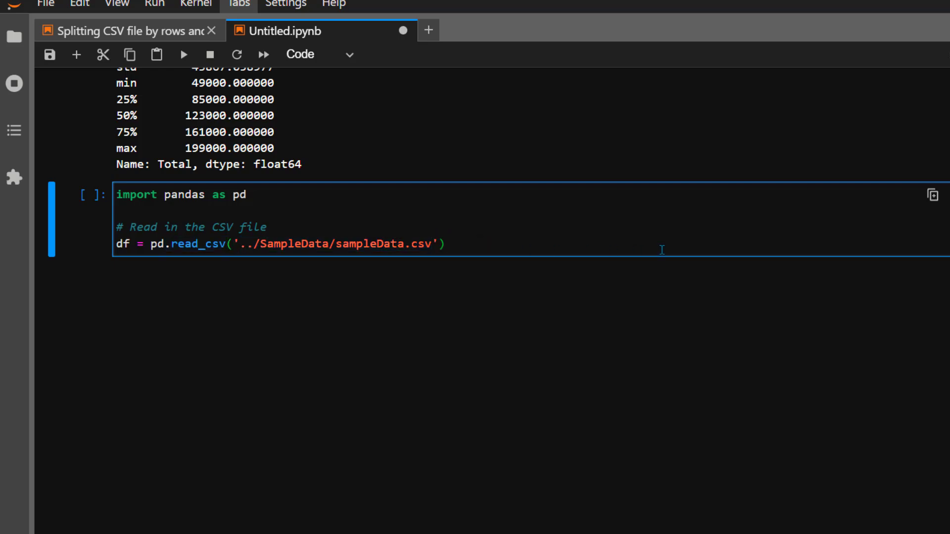
pyautogui.write('# Determine the number of rows to split the CSV by')
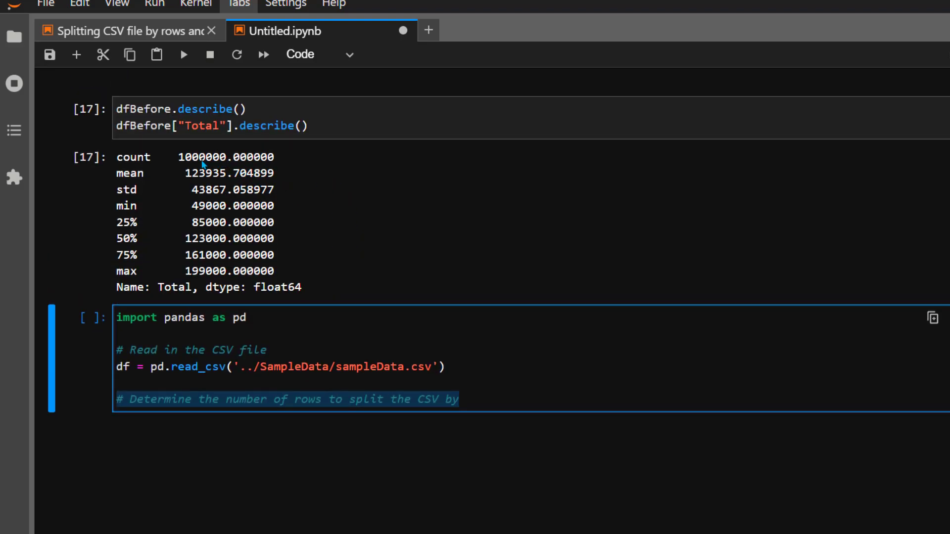
pyautogui.moveTo(232, 169)
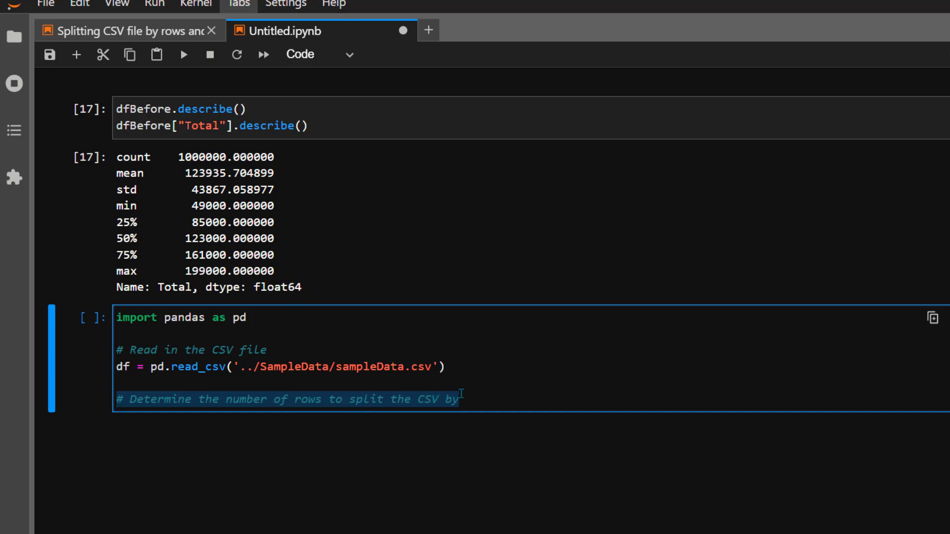
# - Set chunk_size = 100000
pyautogui.scroll(-3)
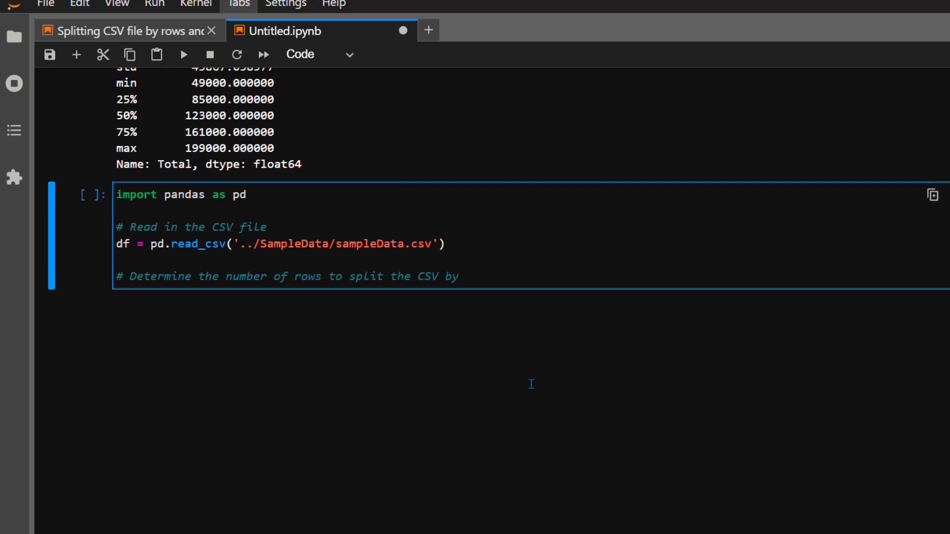
pyautogui.write('chunk_size =')
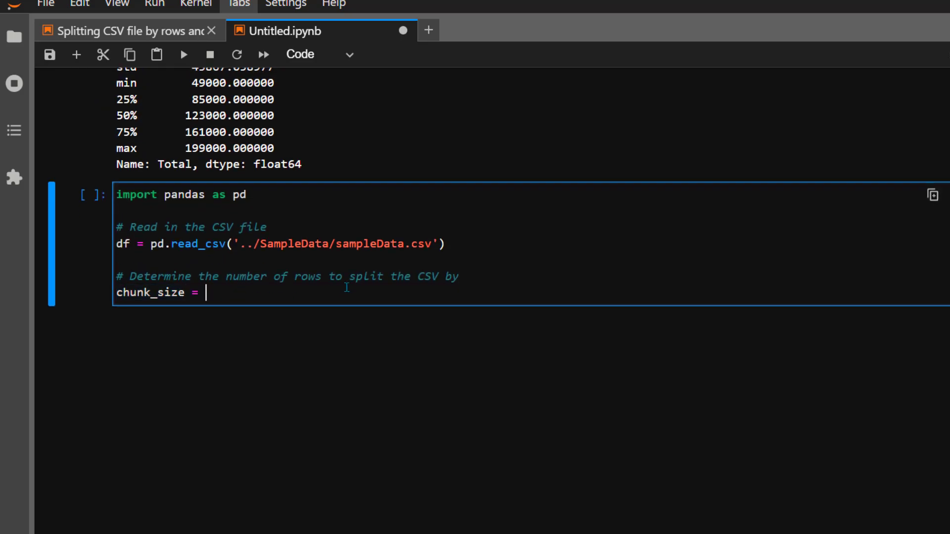
pyautogui.write('100000')
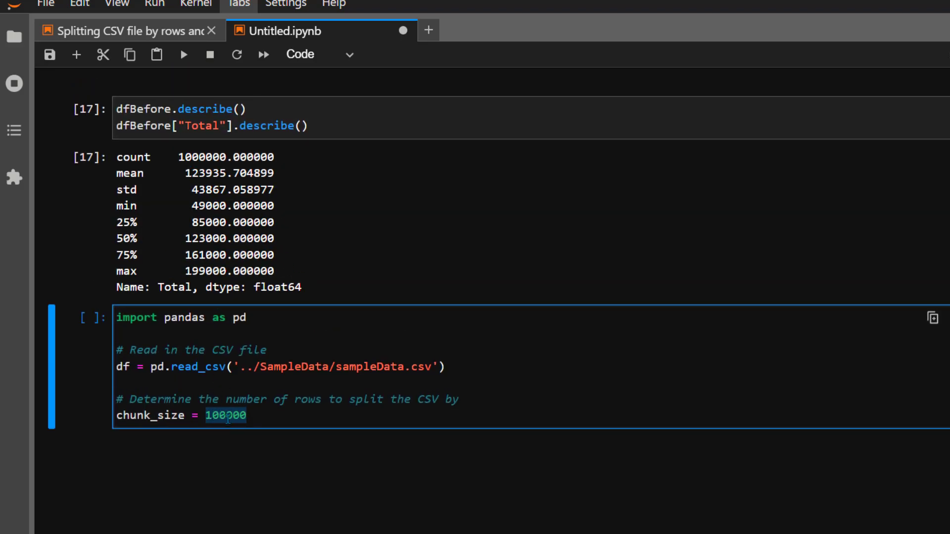
# - Compute num_chunks = int(len(df) / chunk_size) + 1
pyautogui.scroll(-3)
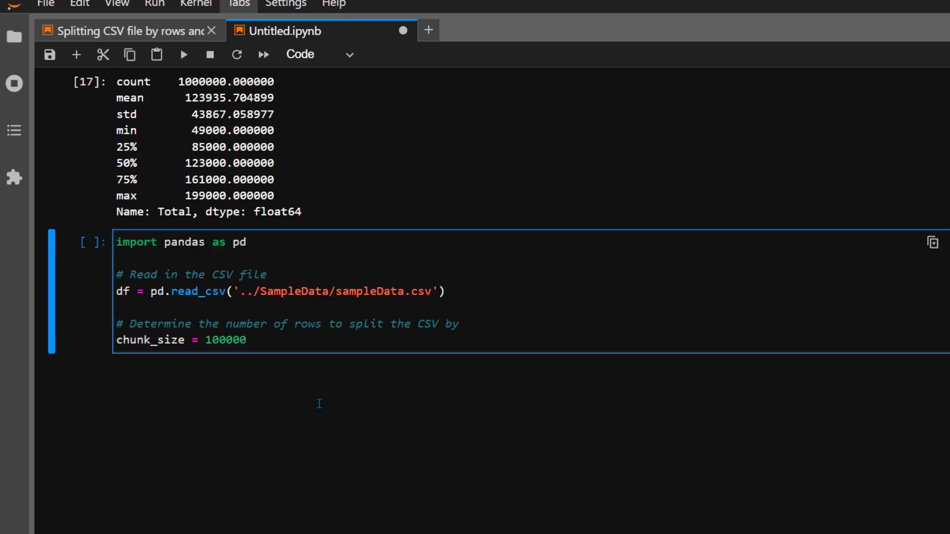
pyautogui.write('num_chunks')
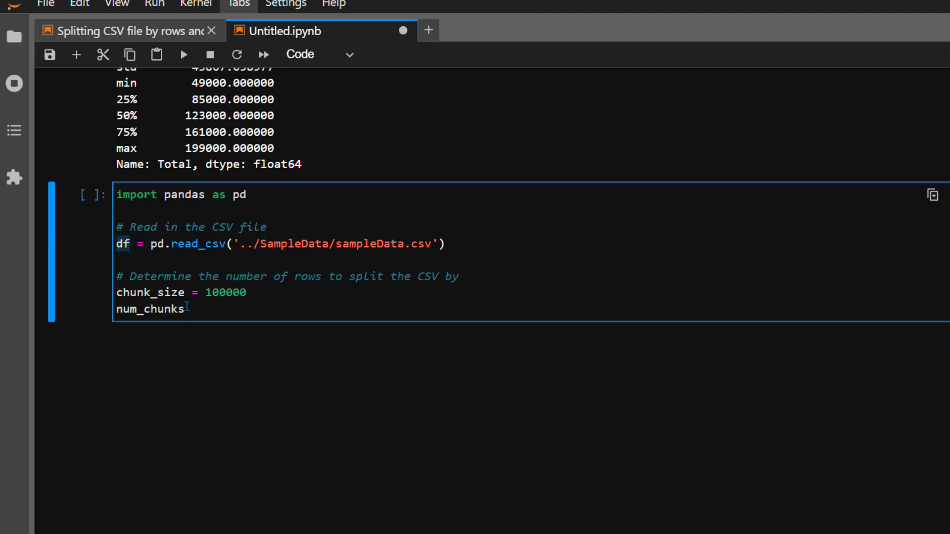
pyautogui.write('= int(len())')
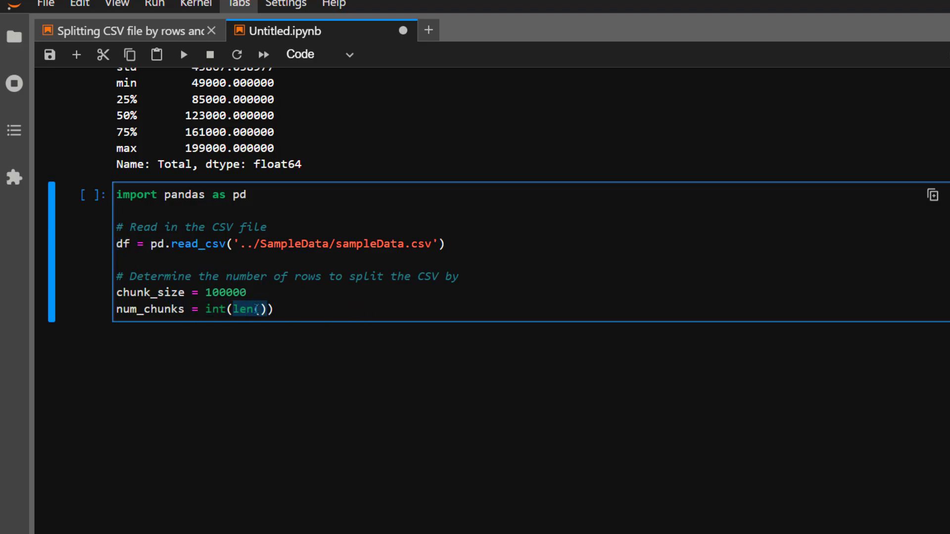
pyautogui.write('df')
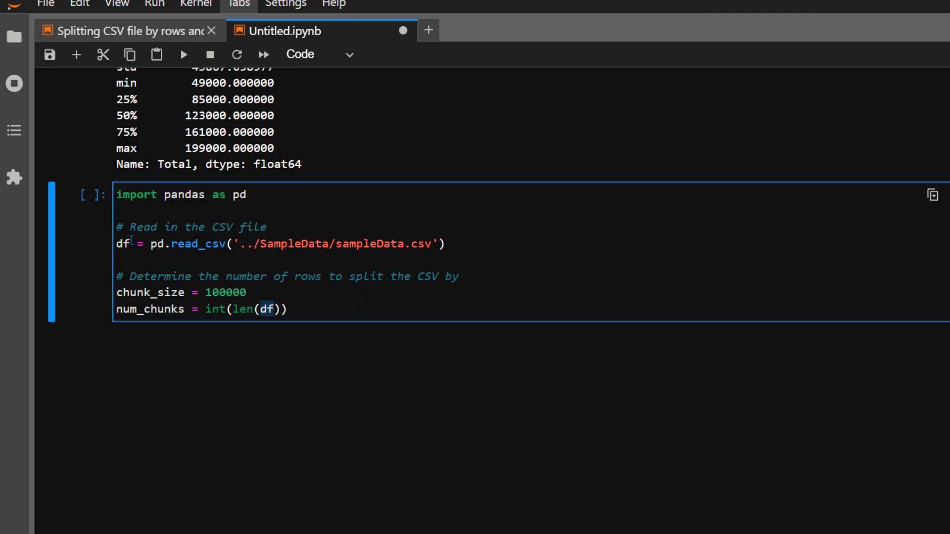
pyautogui.write('/ chunk_size')
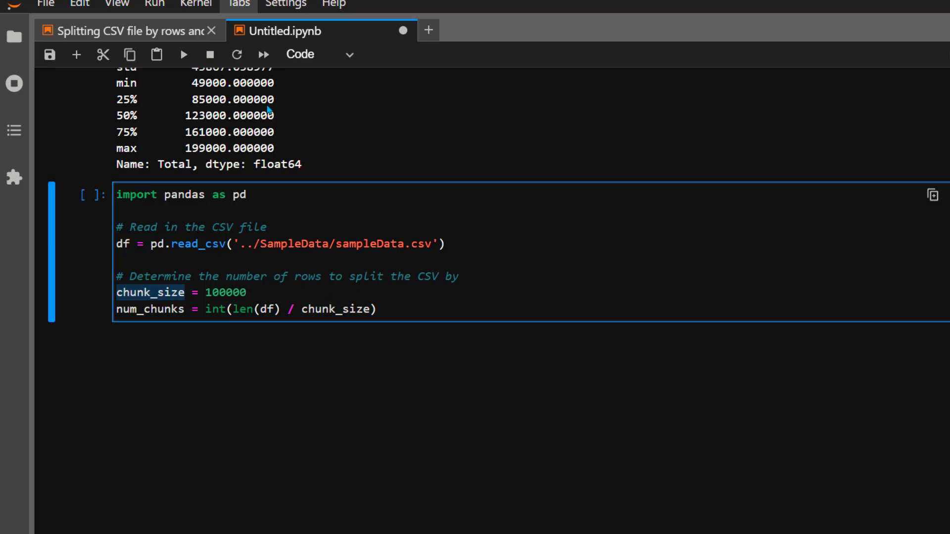
pyautogui.scroll(3)
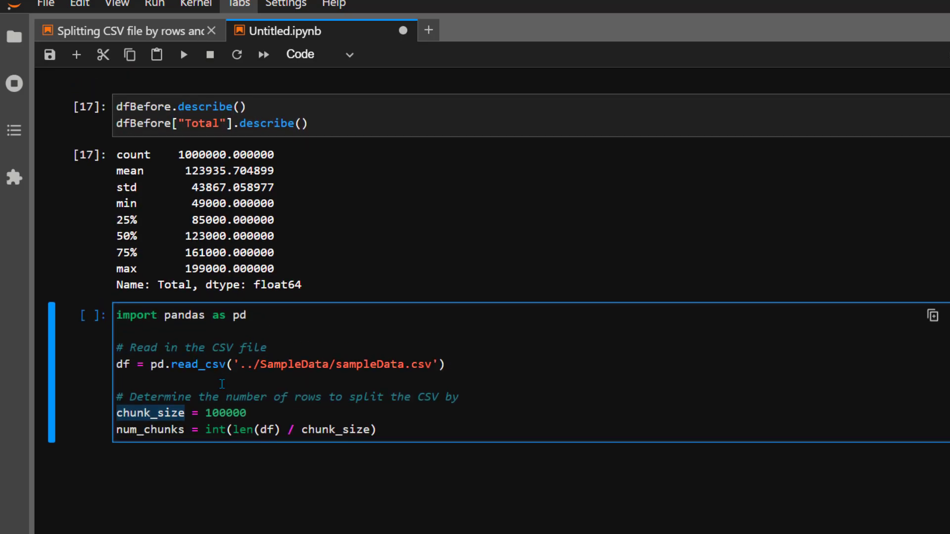
pyautogui.scroll(-3)
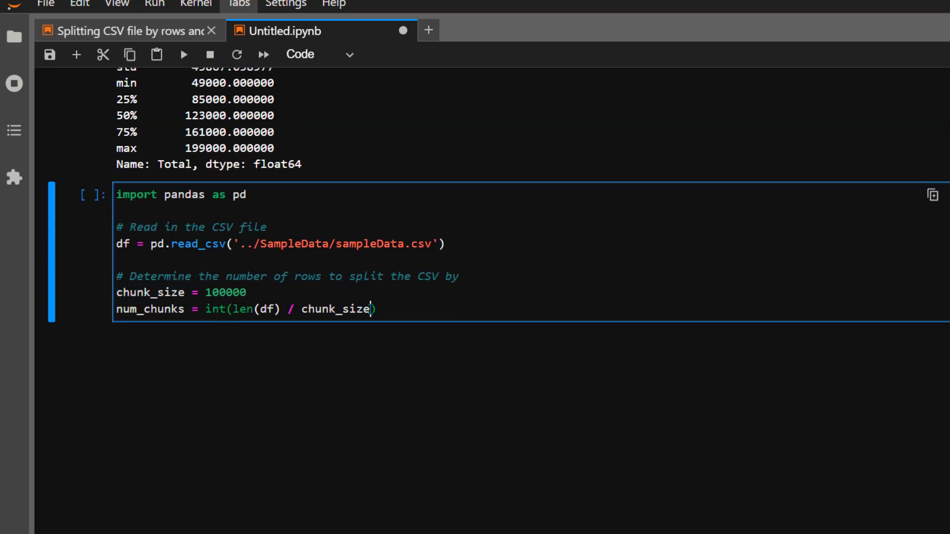
pyautogui.write('+ 1')
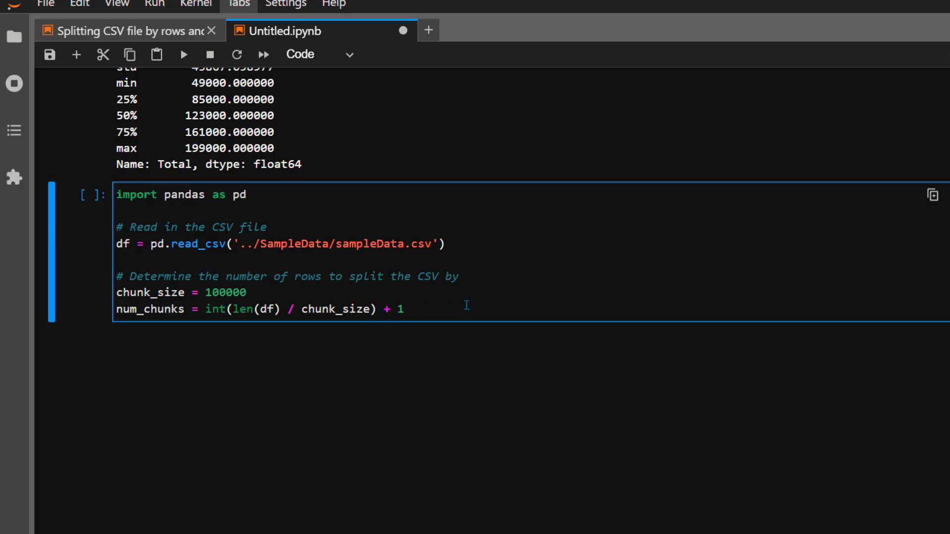
pyautogui.click(402, 309)
pyautogui.write('# Split the CSV into chunks of equal size')
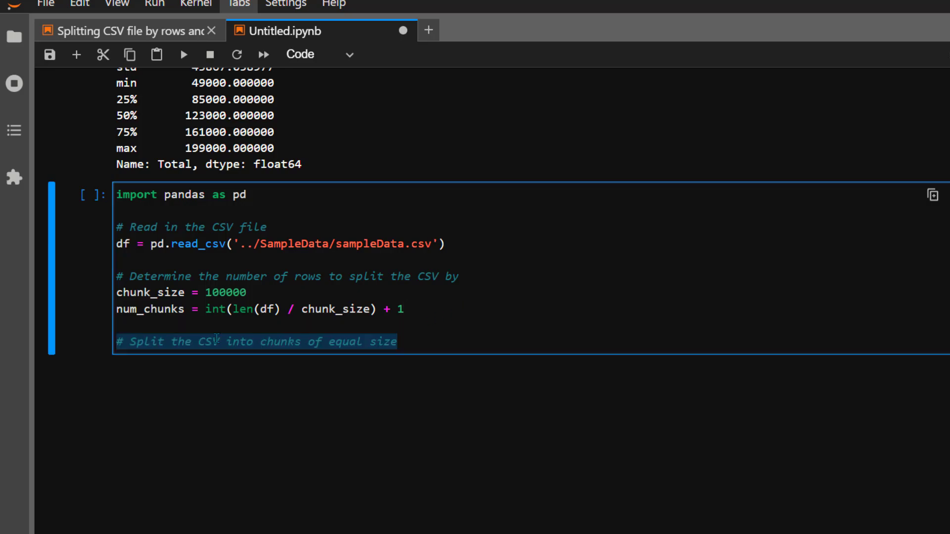
# - Build chunks as df[i*chunk_size:(i+1)*chunk_size] for i in range(num_chunks), then comment about writing each chunk
pyautogui.scroll(3)
pyautogui.write('chunks = [')
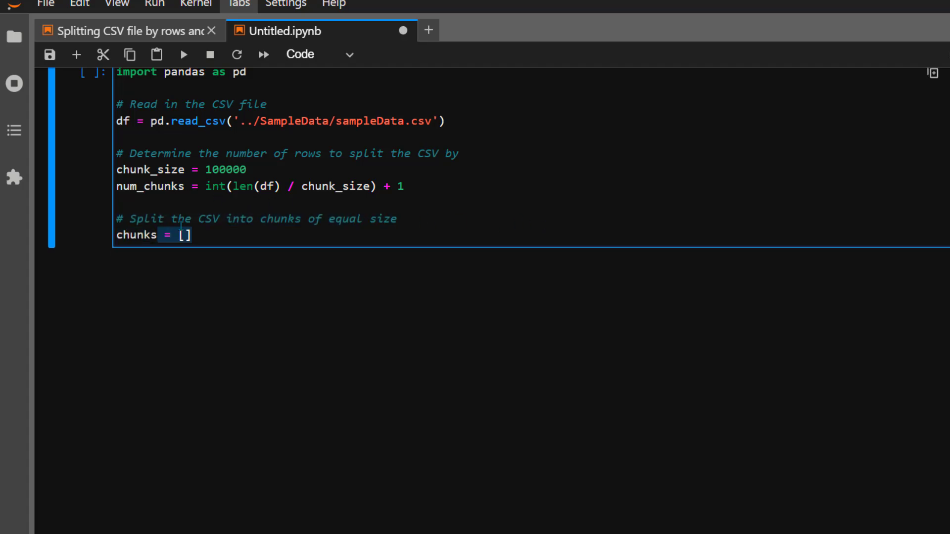
pyautogui.write('df[]')
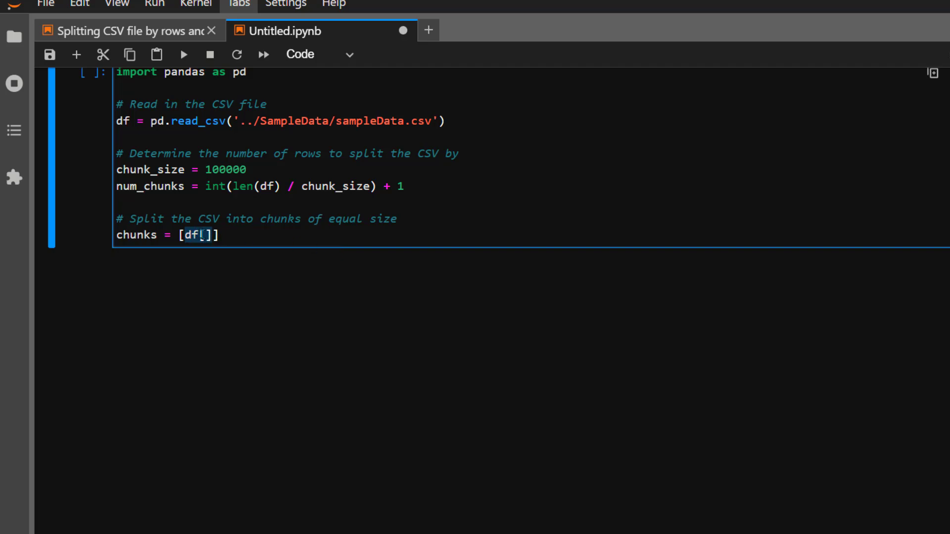
pyautogui.write(':')
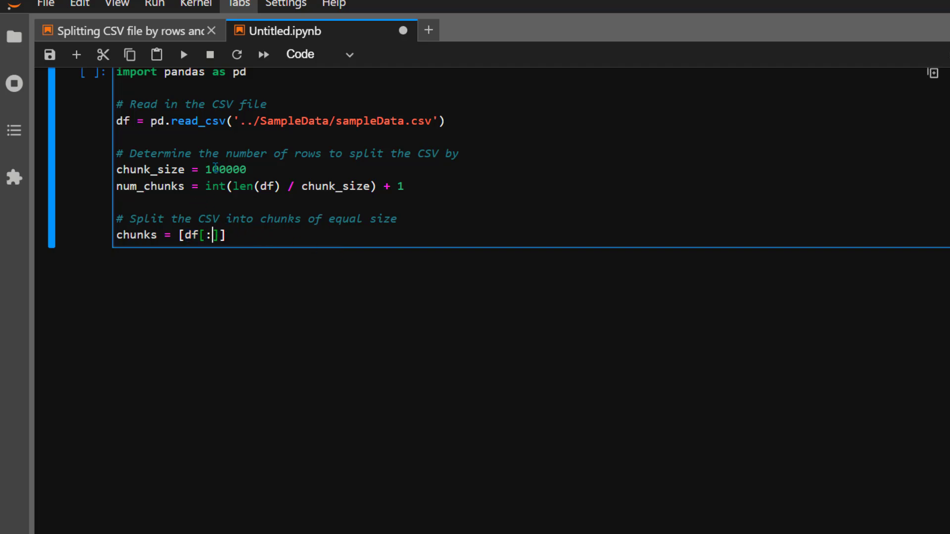
pyautogui.write('i*')
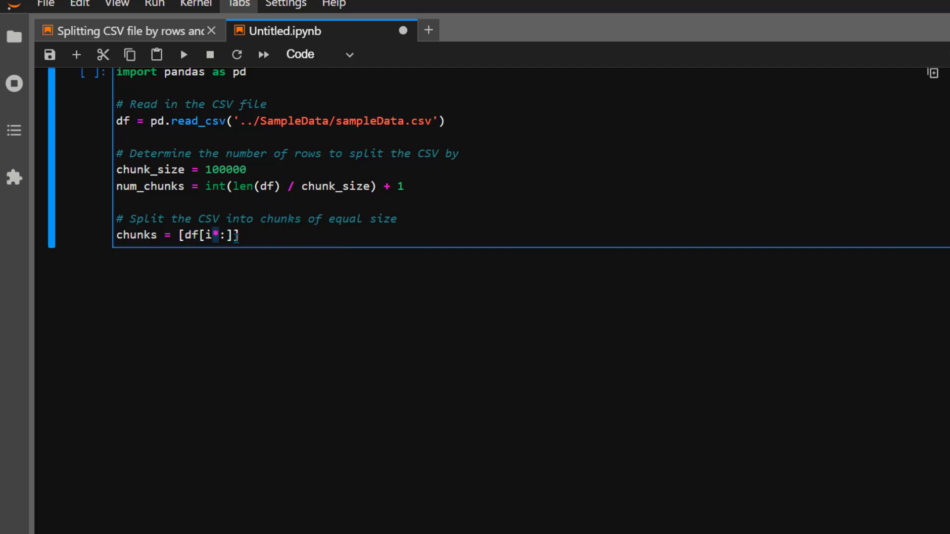
pyautogui.write('chunk_size')
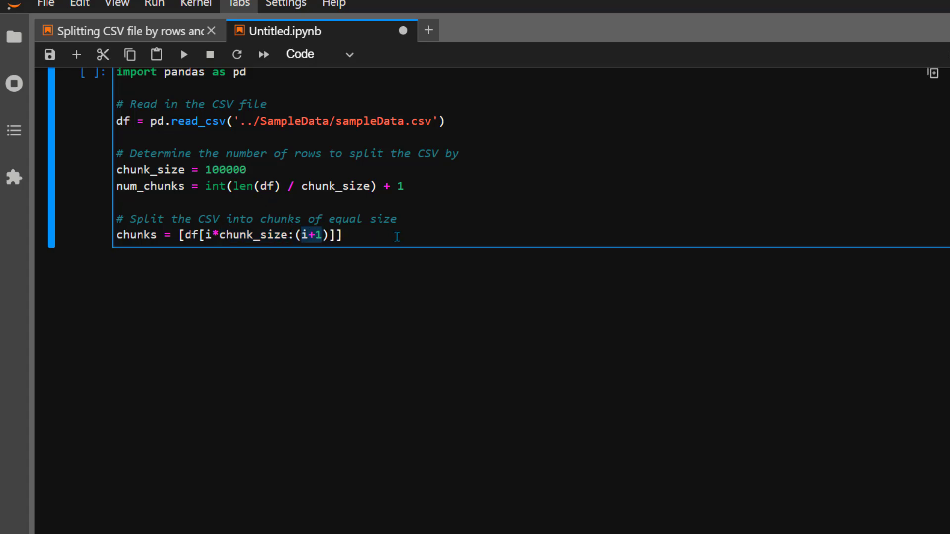
pyautogui.write('*chunk_size')
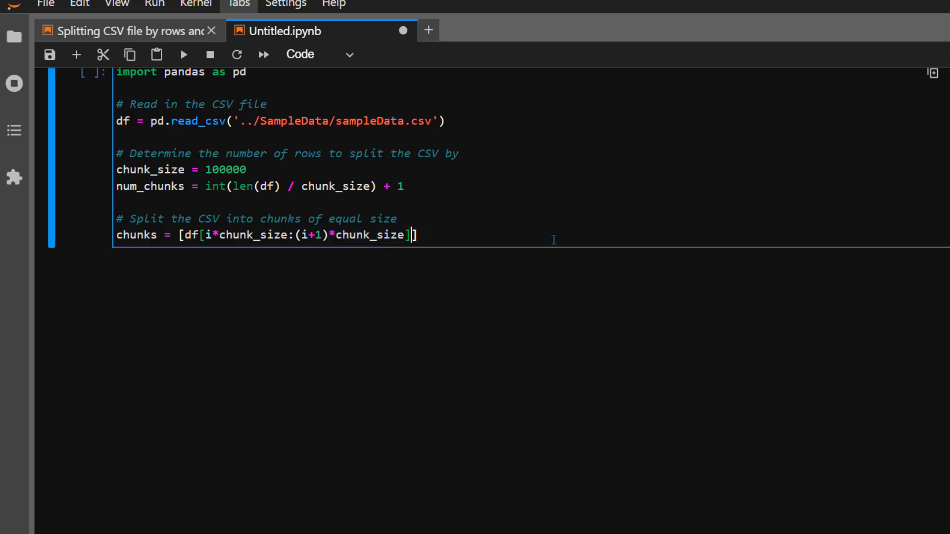
pyautogui.write('for i in range()')
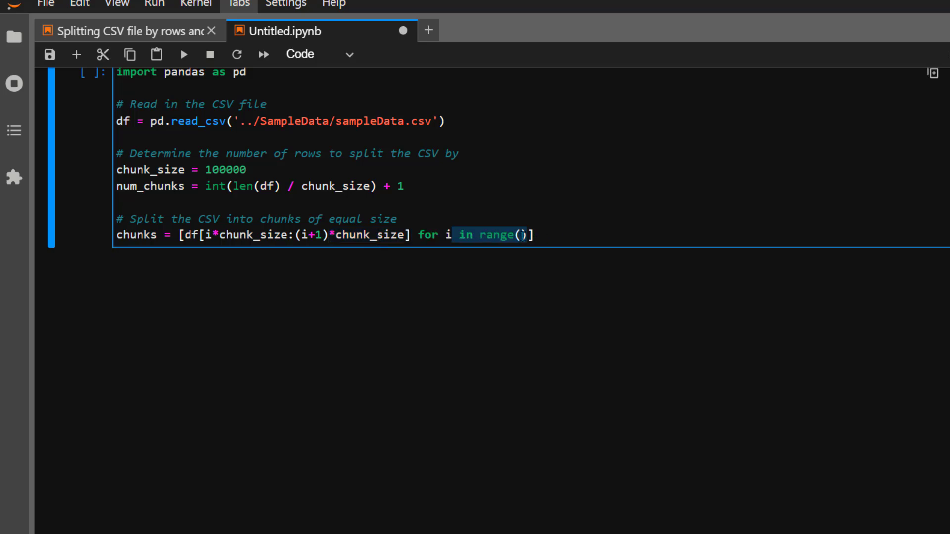
pyautogui.write('num_chunks')
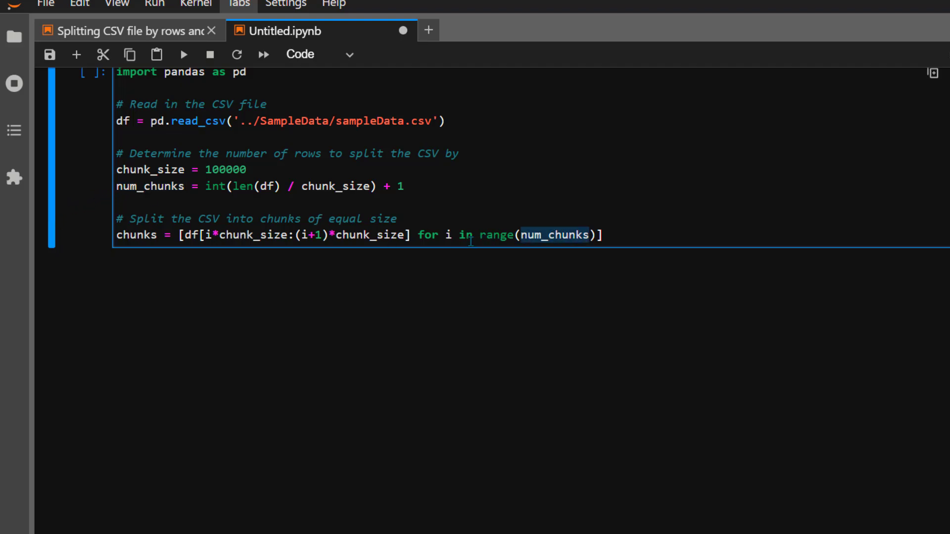
pyautogui.write('# Write each chunk to its own CSV file')
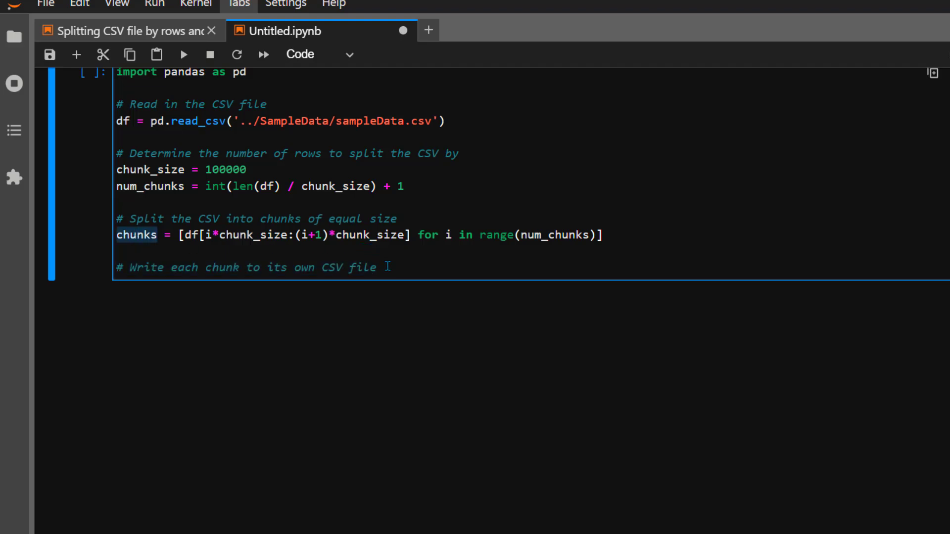
# - Loop over enumerate(chunks) writing each to f'../SampleData/output_{i}.csv' with index=False
pyautogui.write('for i,')
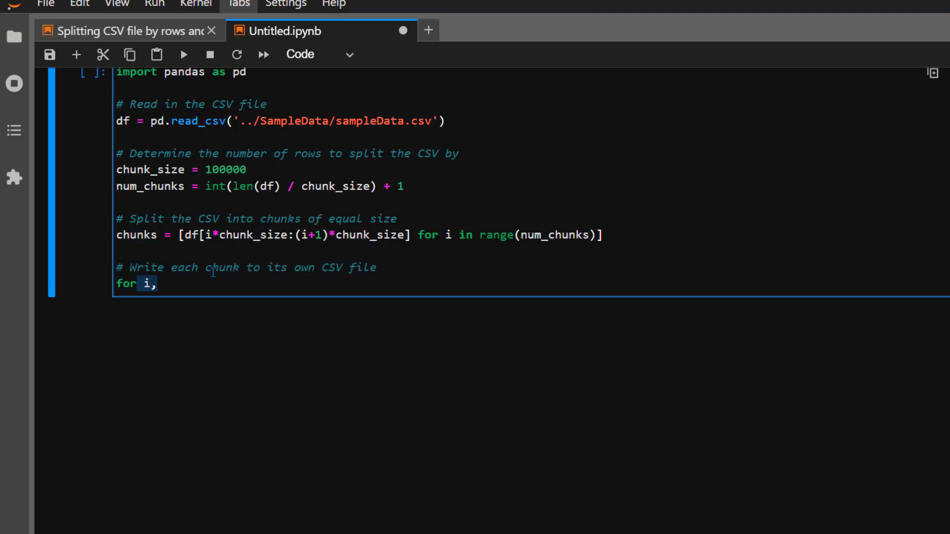
pyautogui.write('chunk in enumerate()')
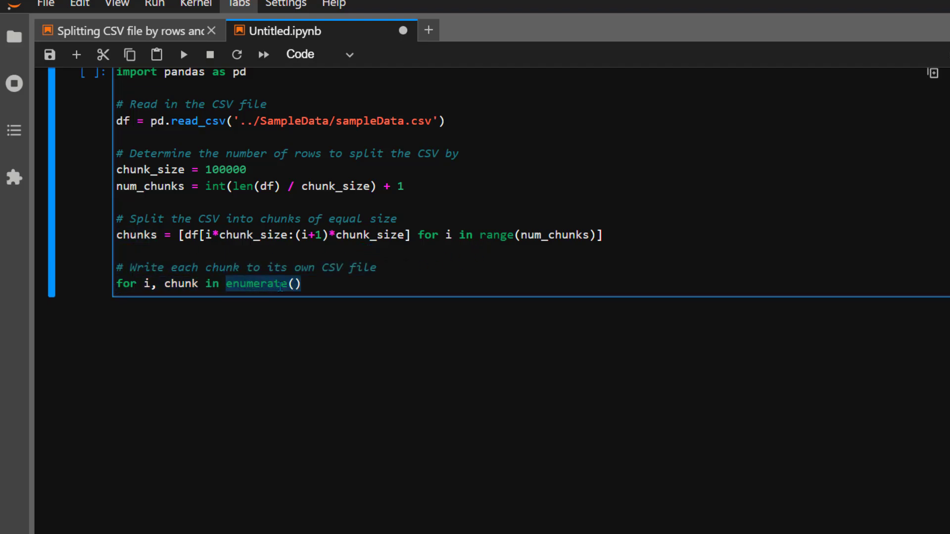
pyautogui.write('chunks):')
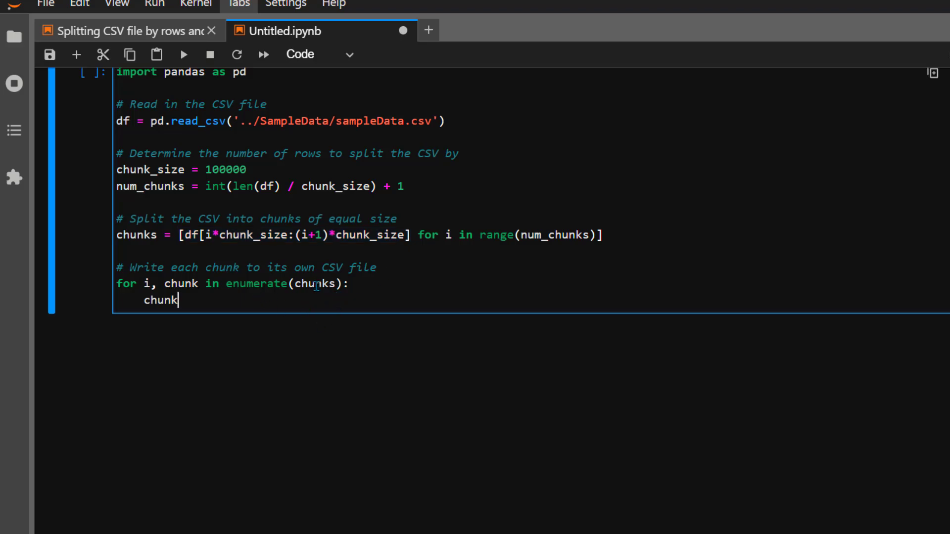
pyautogui.write('.to_csv()')
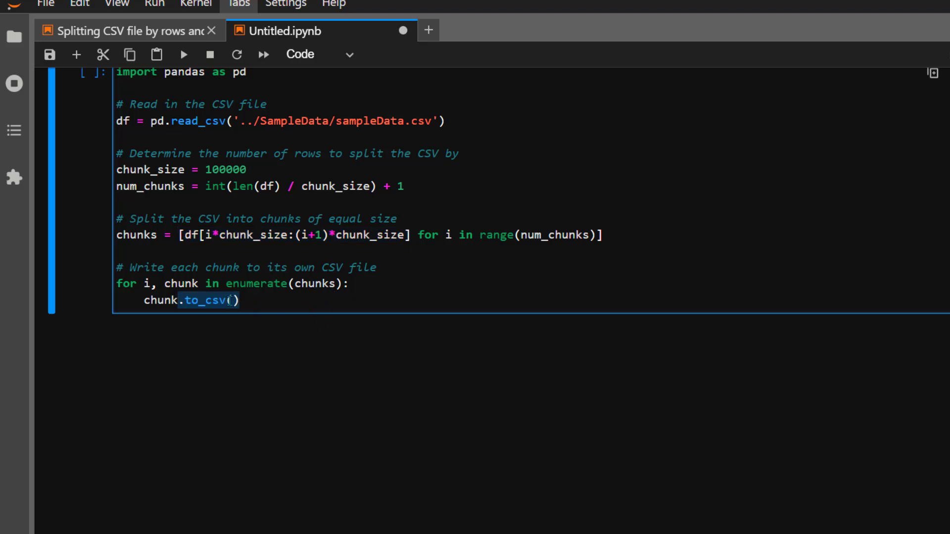
pyautogui.write("f'../SampleData/'")
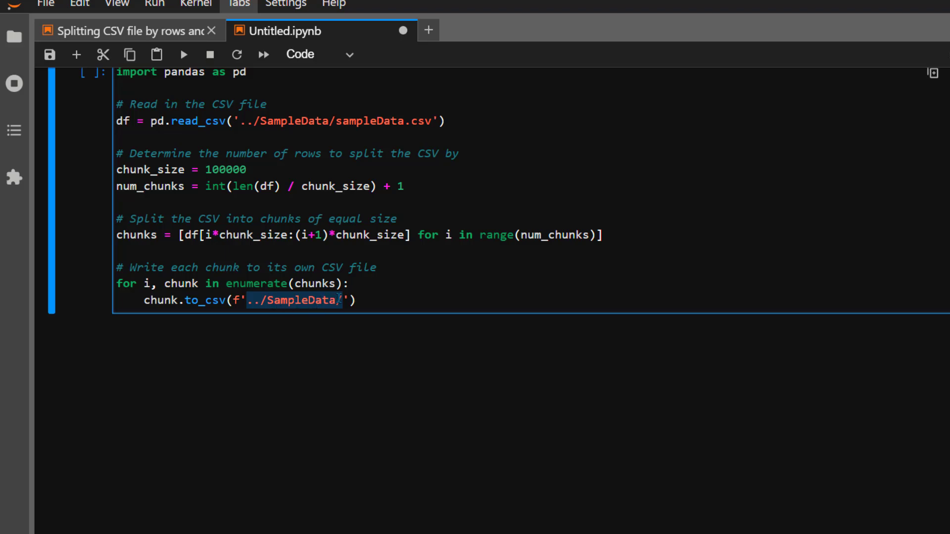
pyautogui.write('output')
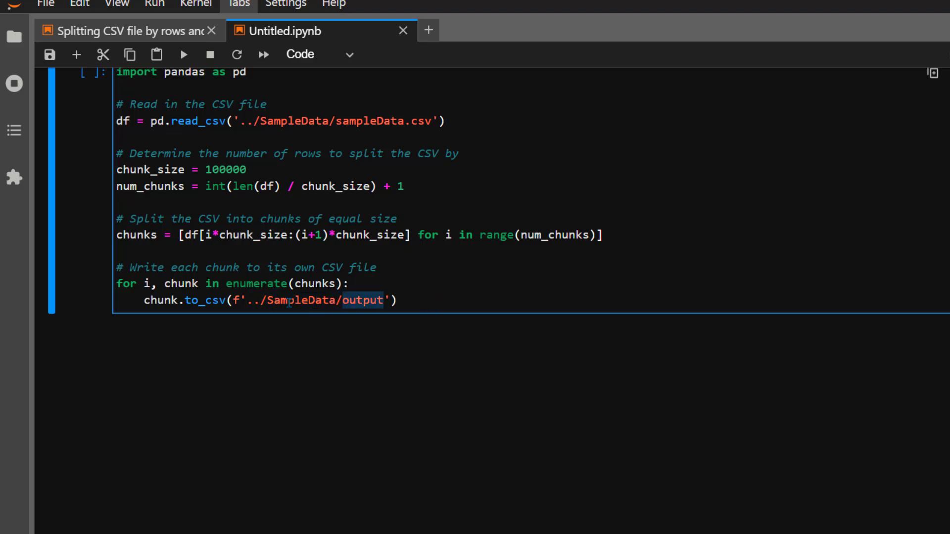
pyautogui.write('_{i}')
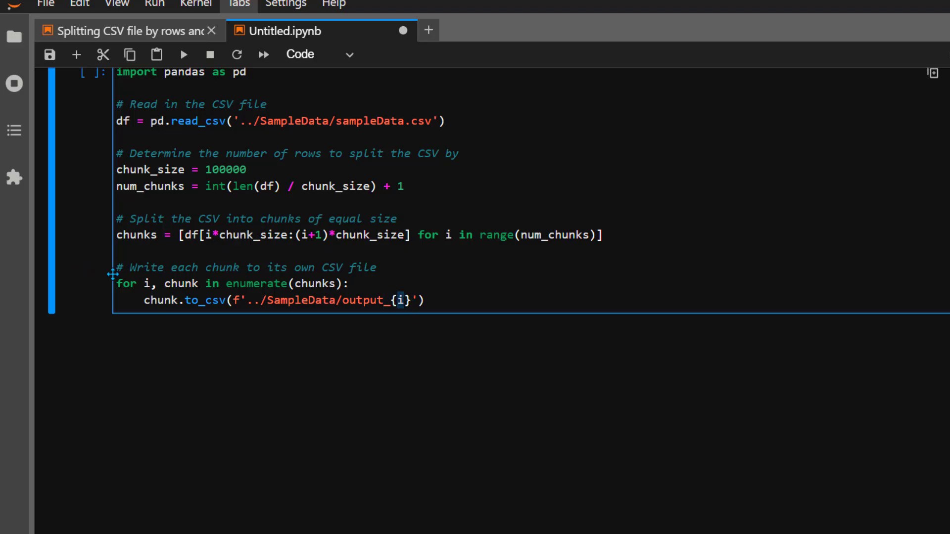
pyautogui.moveTo(351, 288)
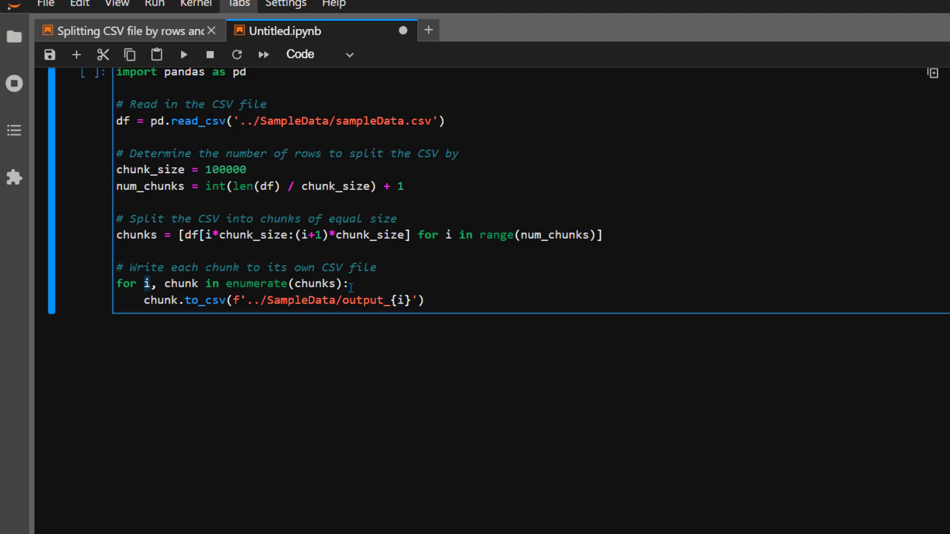
pyautogui.write('.csv')
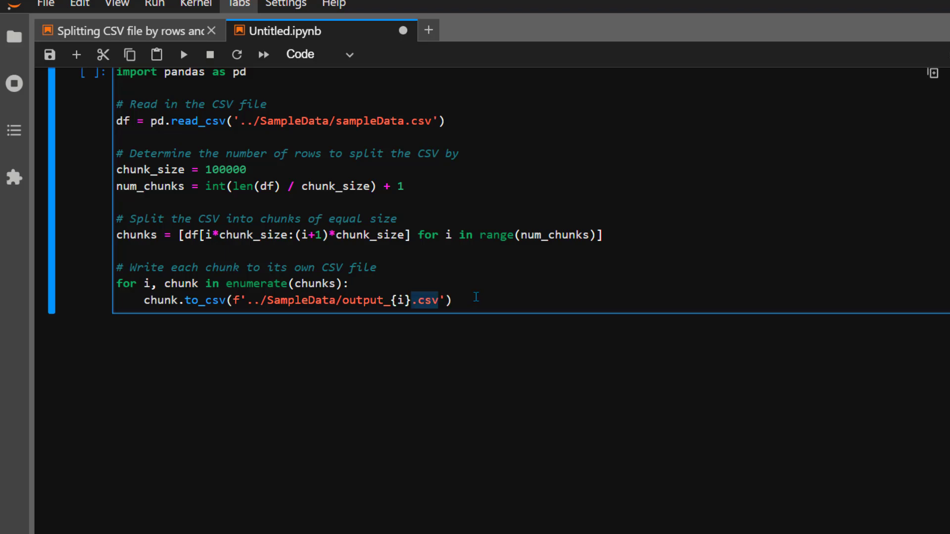
pyautogui.write(', index=False')
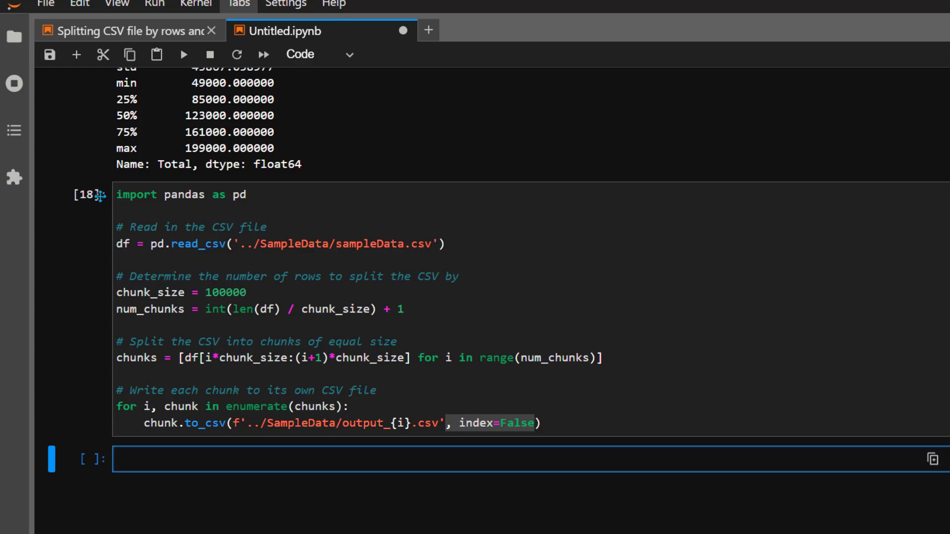
pyautogui.moveTo(99, 258)
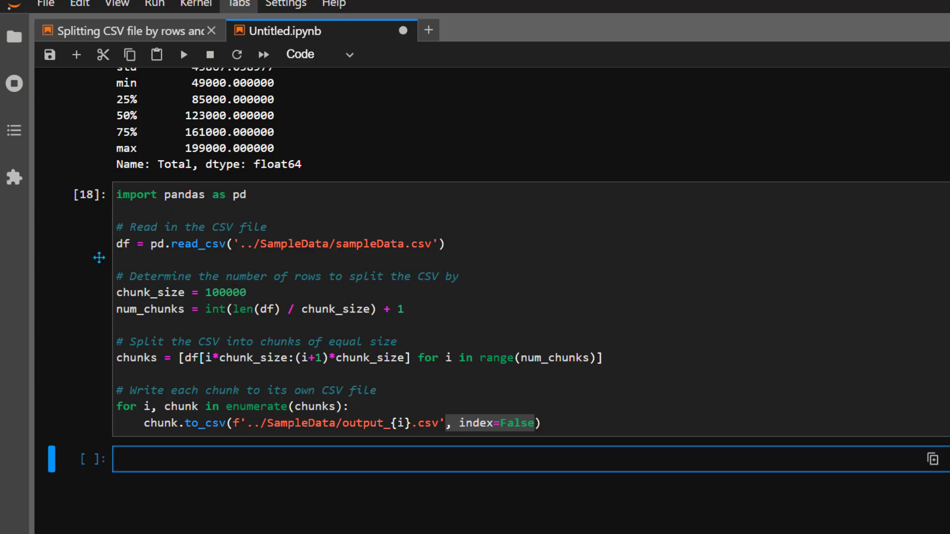
# - Run os.listdir("../SampleData/") to show output_0.csv through output_10.csv beside sampleData.csv
pyautogui.scroll(3)
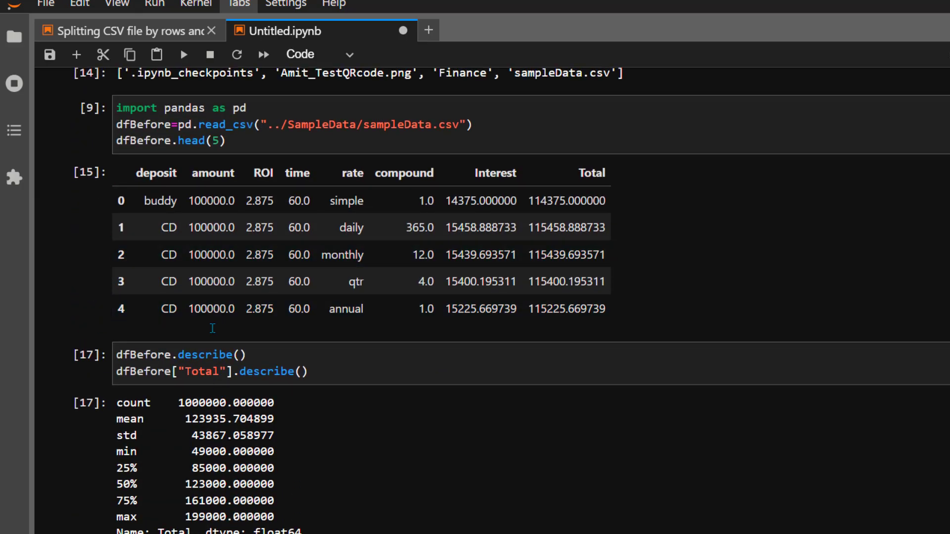
pyautogui.scroll(3)
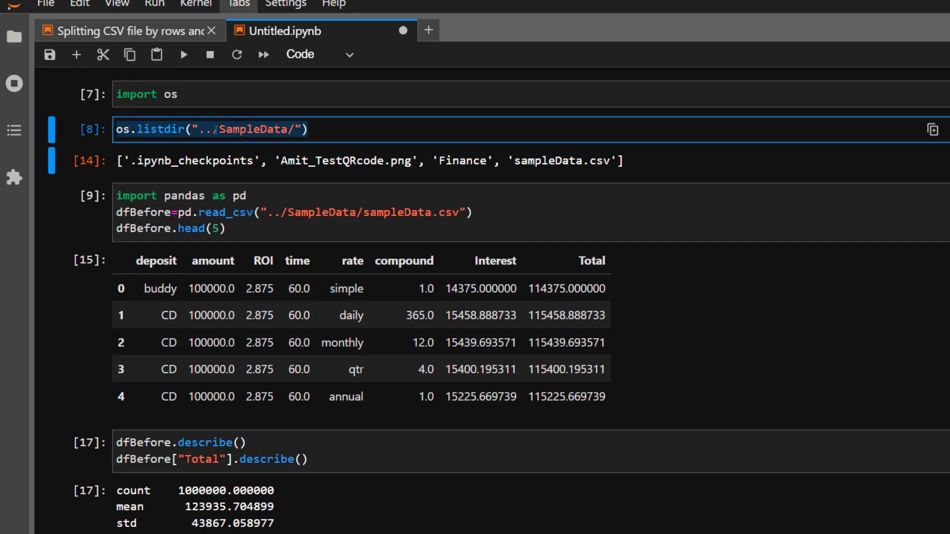
pyautogui.scroll(-3)
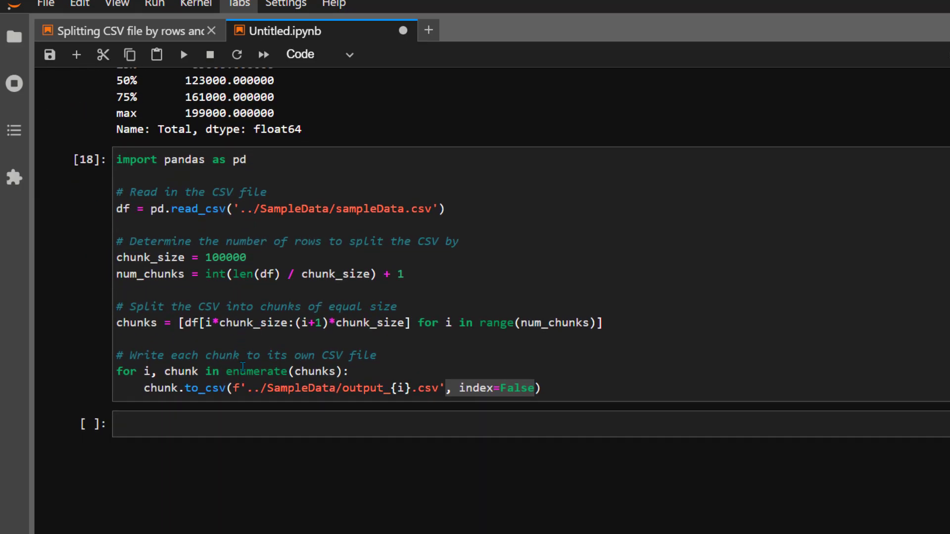
pyautogui.write('os.listdir("../SampleData/")')
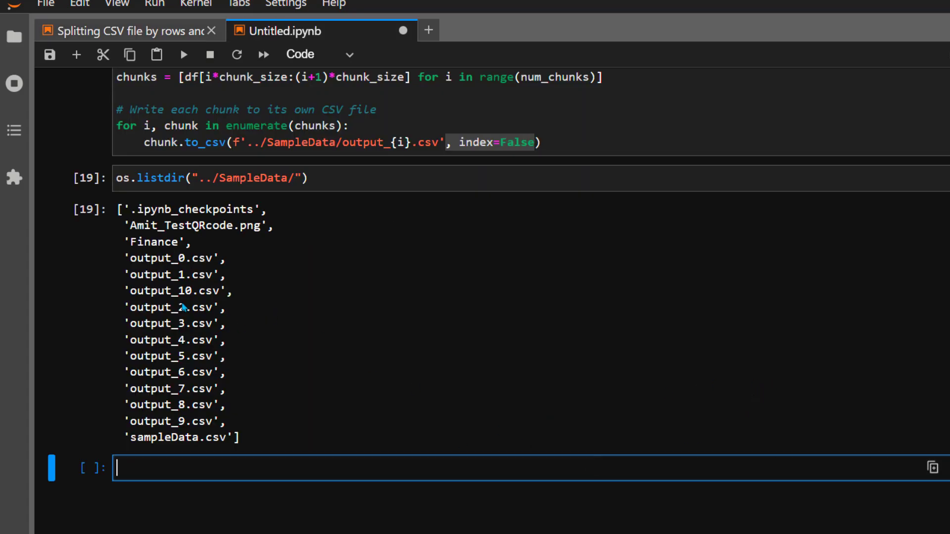
# - Write combined_df = pd.concat(chunks, ignore_index=True) under a comment about combining the chunks
pyautogui.write('# Combine the chunks back into a single CSV file')
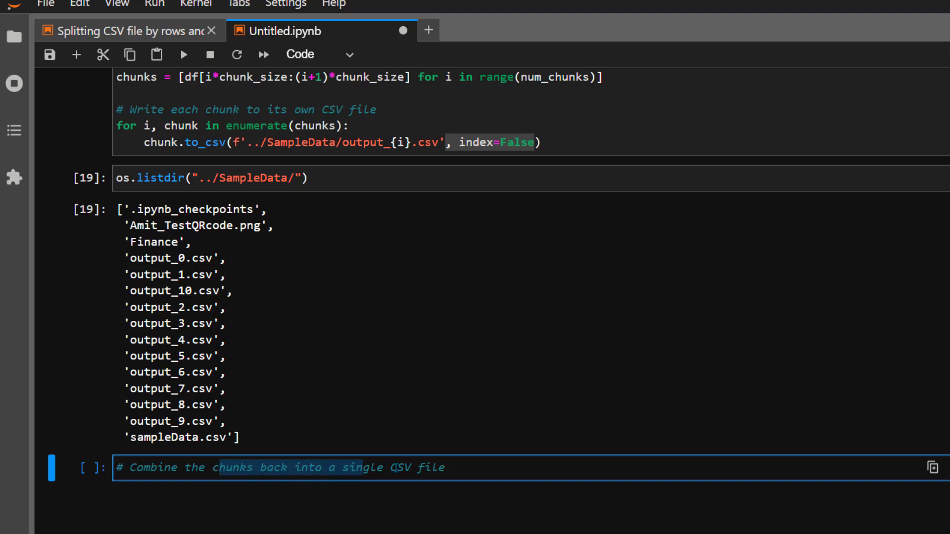
pyautogui.scroll(3)
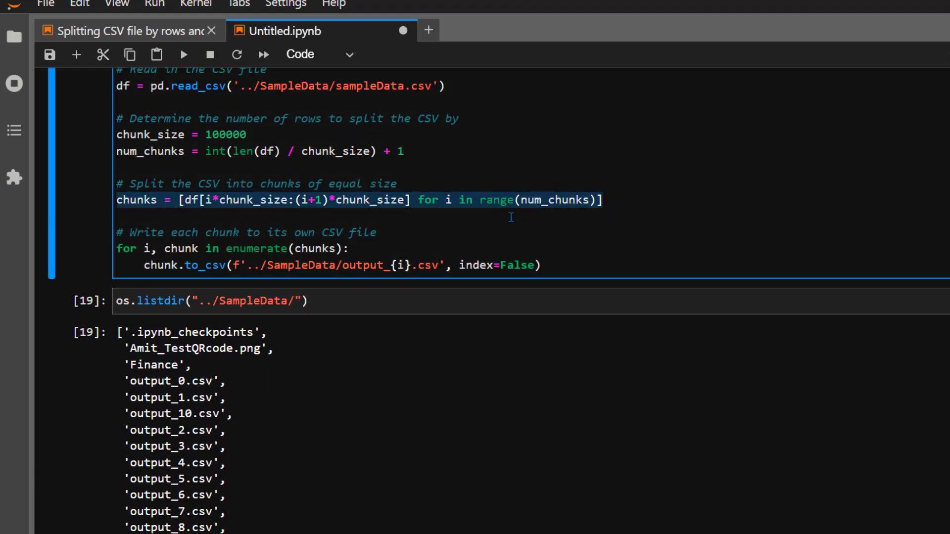
pyautogui.scroll(-3)
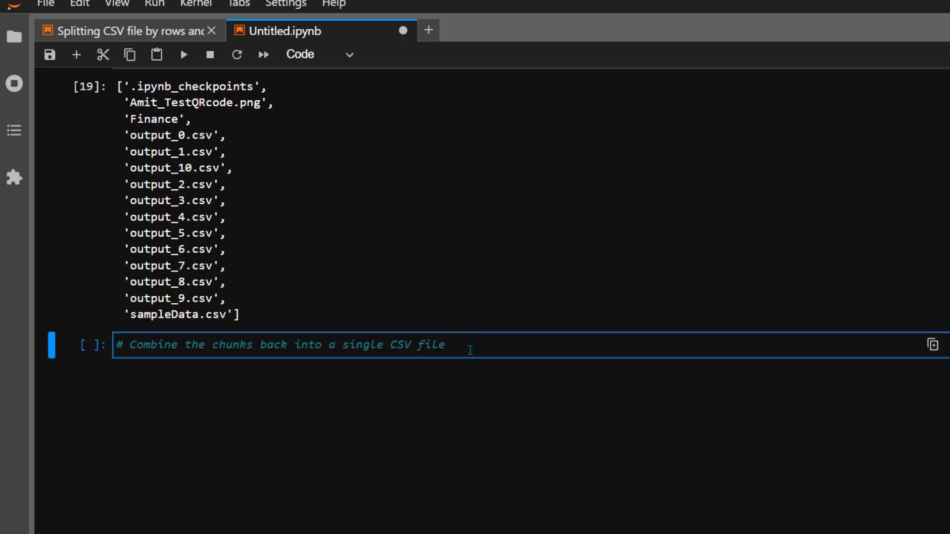
pyautogui.write('combined_df =')
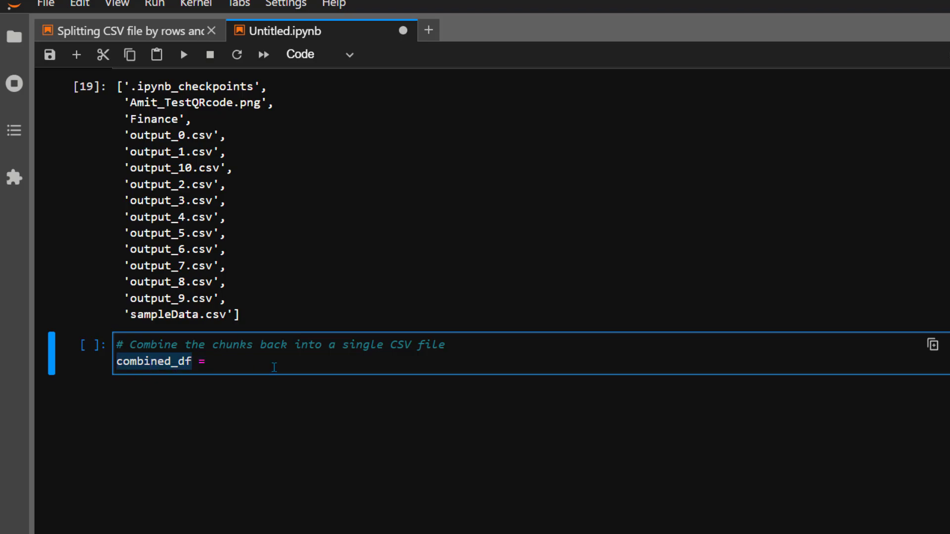
pyautogui.write('pd.concat()')
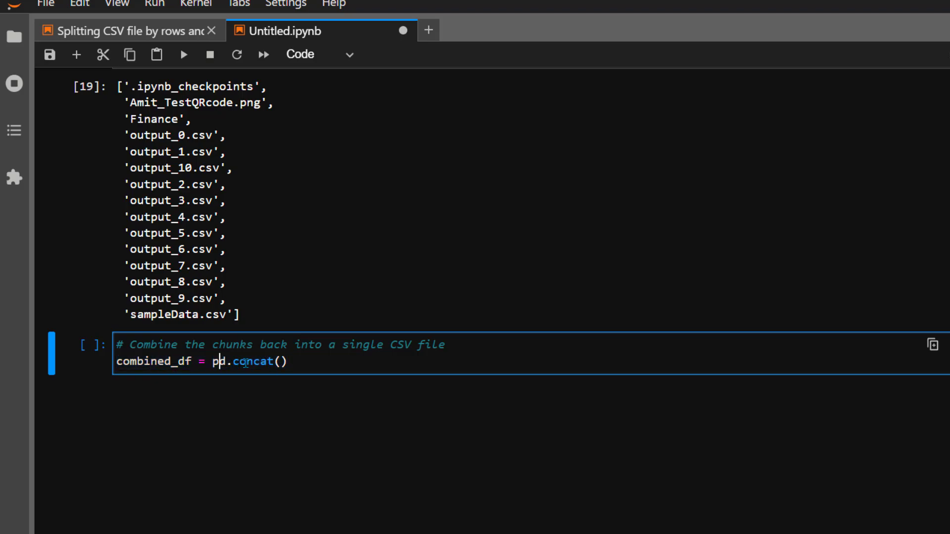
pyautogui.write('chunks')
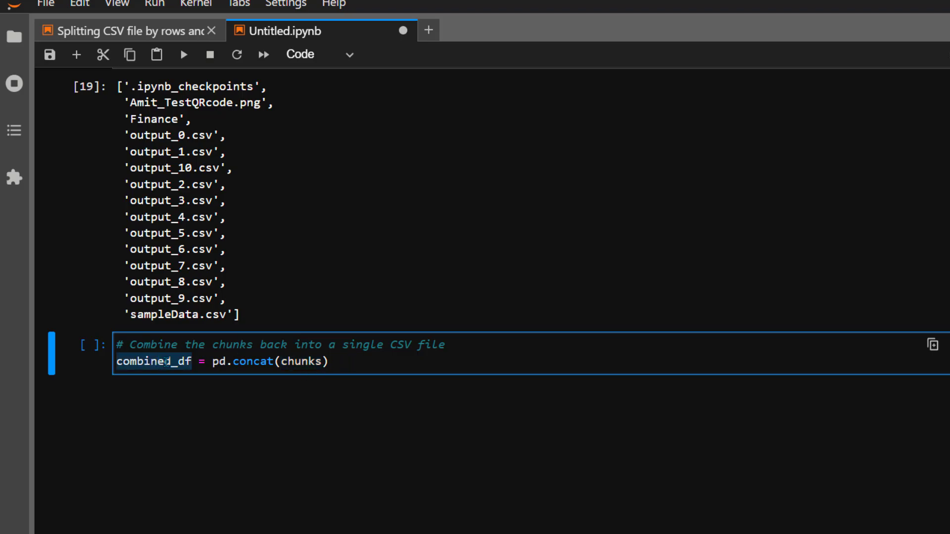
pyautogui.write(', ignore_index=True')
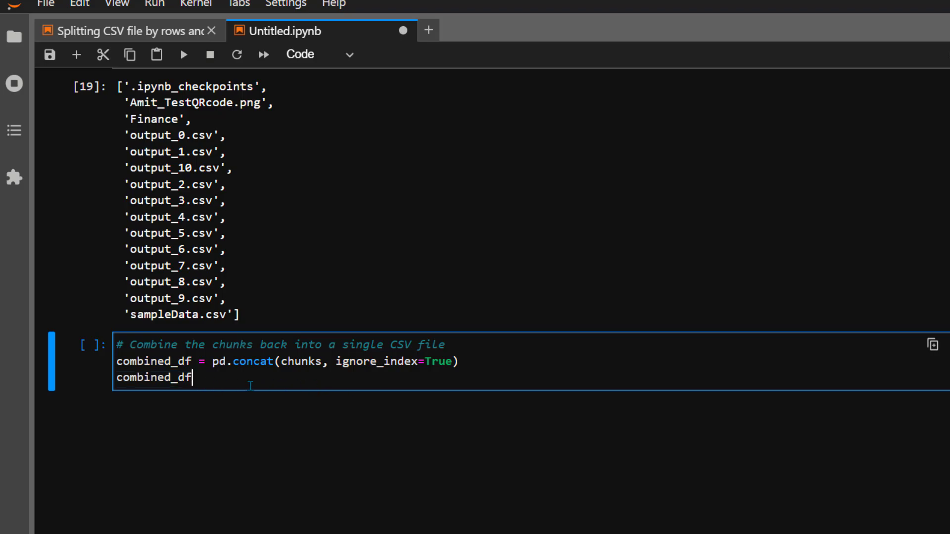
# - Save the result with .to_csv('../SampleData/combined_output.csv', index=False)
pyautogui.write('.to_csv()')
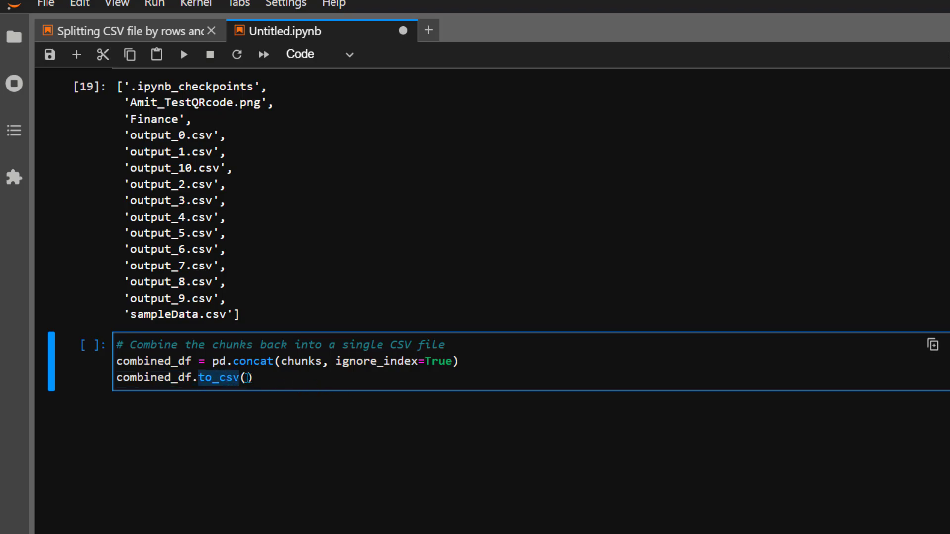
pyautogui.write("'../SampleData/'")
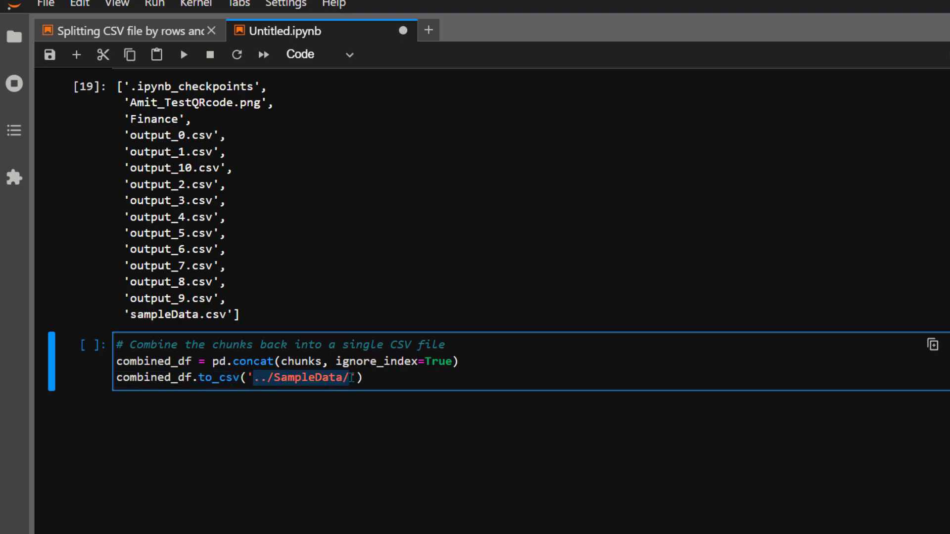
pyautogui.write('combined_output.csv')
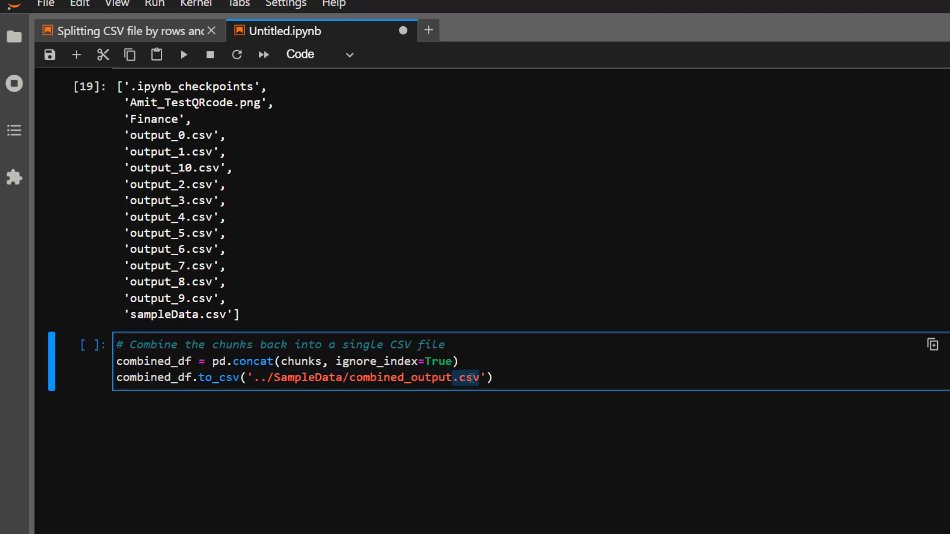
pyautogui.write(', index=False')
pyautogui.write('os.listdir("../SampleData/")')
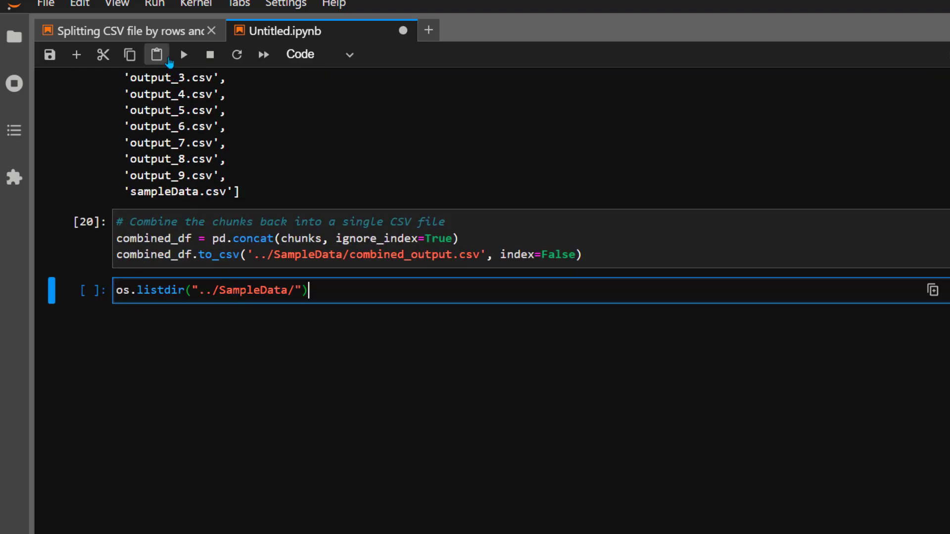
# - Run the folder listing showing combined_output.csv and select that file name for reuse
pyautogui.click(183, 55)
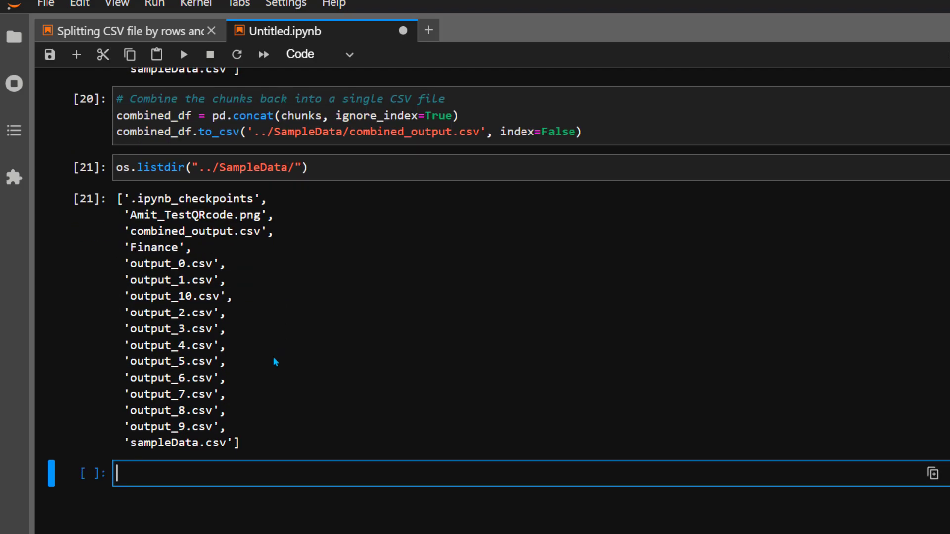
pyautogui.moveTo(131, 237)
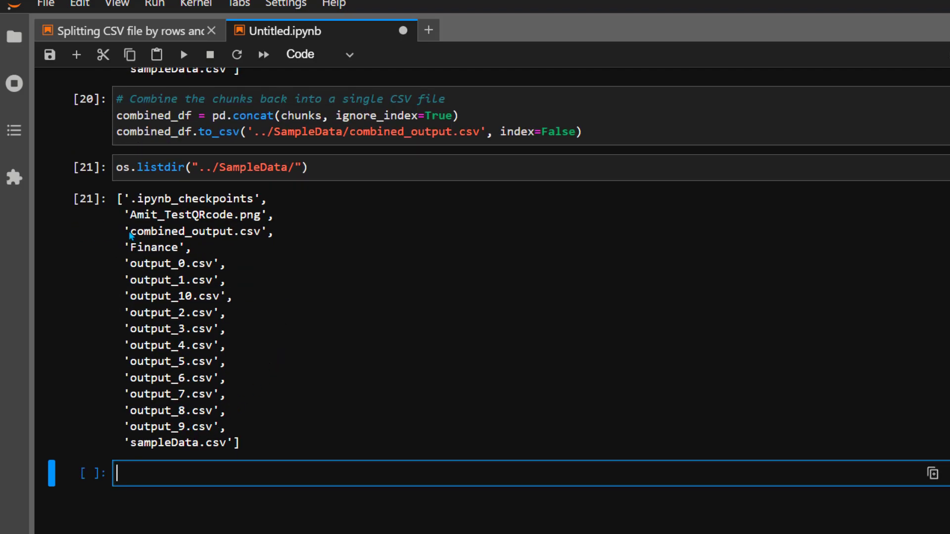
pyautogui.doubleClick(196, 231)
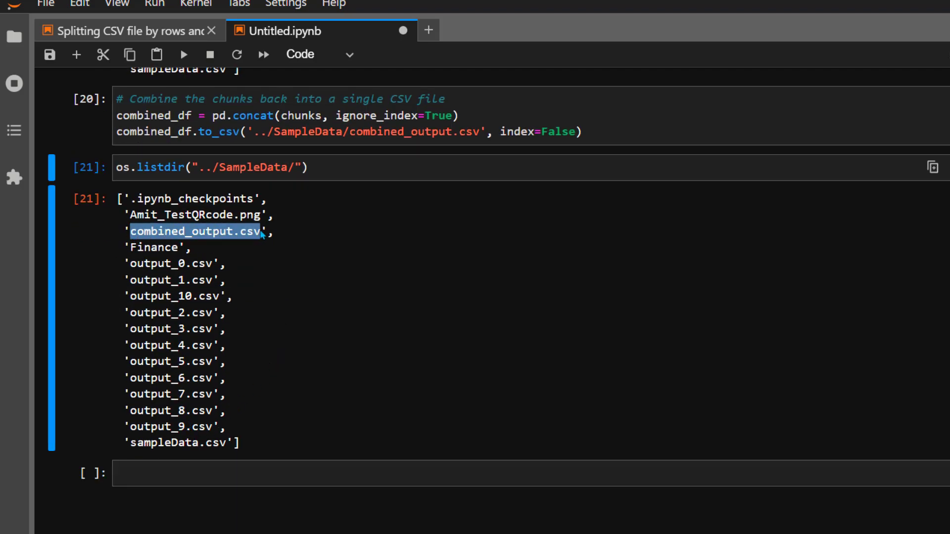
pyautogui.moveTo(288, 269)
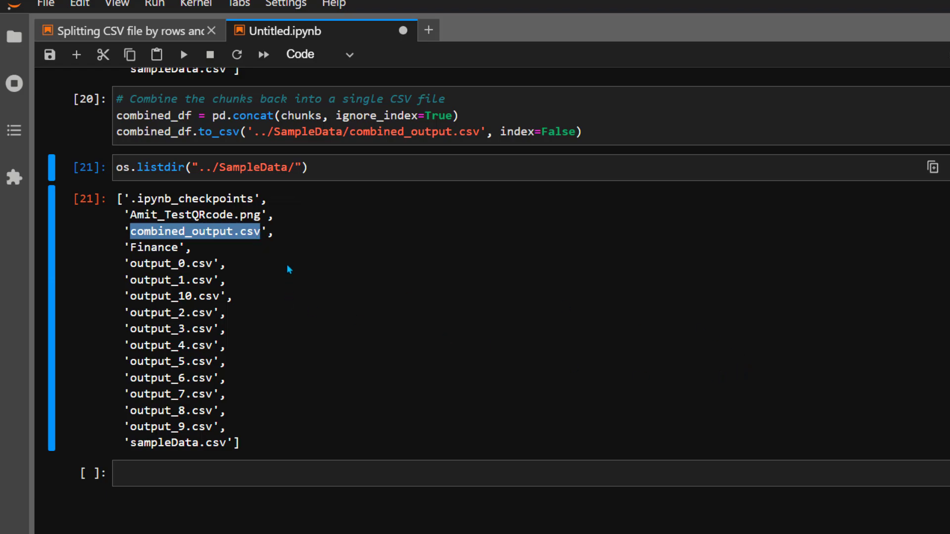
pyautogui.moveTo(739, 333)
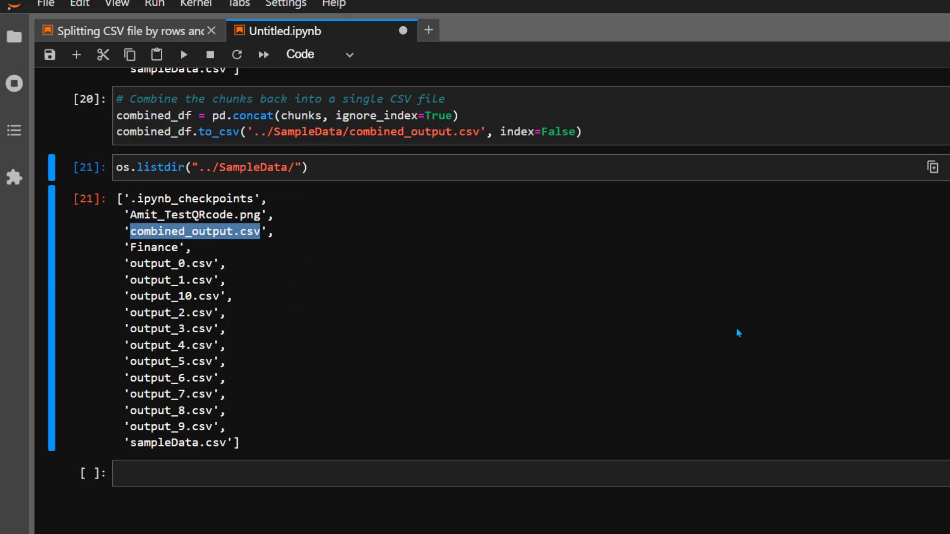
pyautogui.scroll(-3)
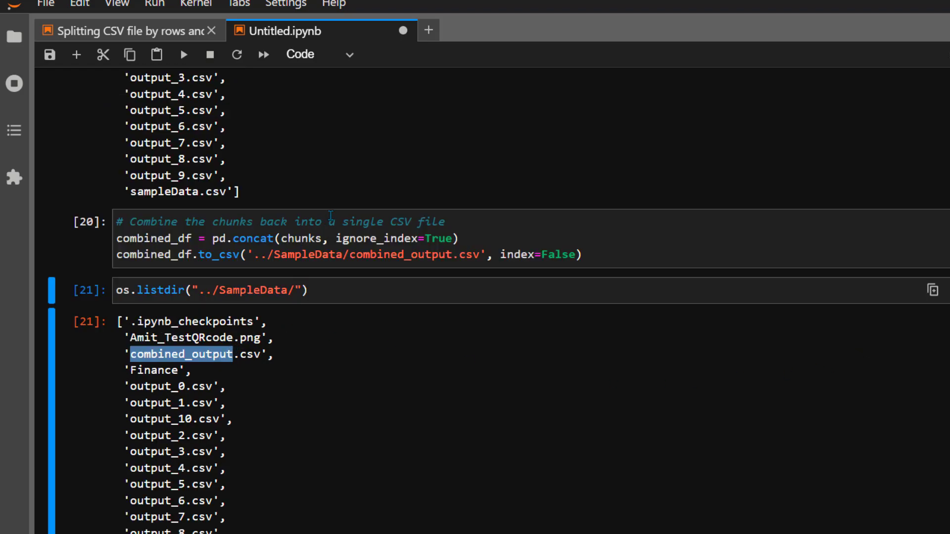
pyautogui.scroll(3)
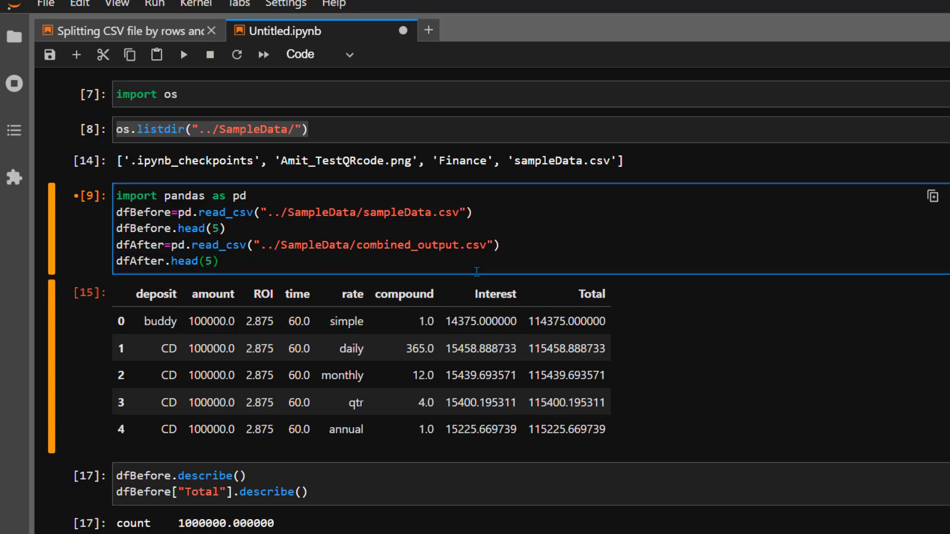
# - Load combined_output.csv as dfAfter and describe its Total column: count 1000000, mean 123935.704899
pyautogui.click(184, 55)
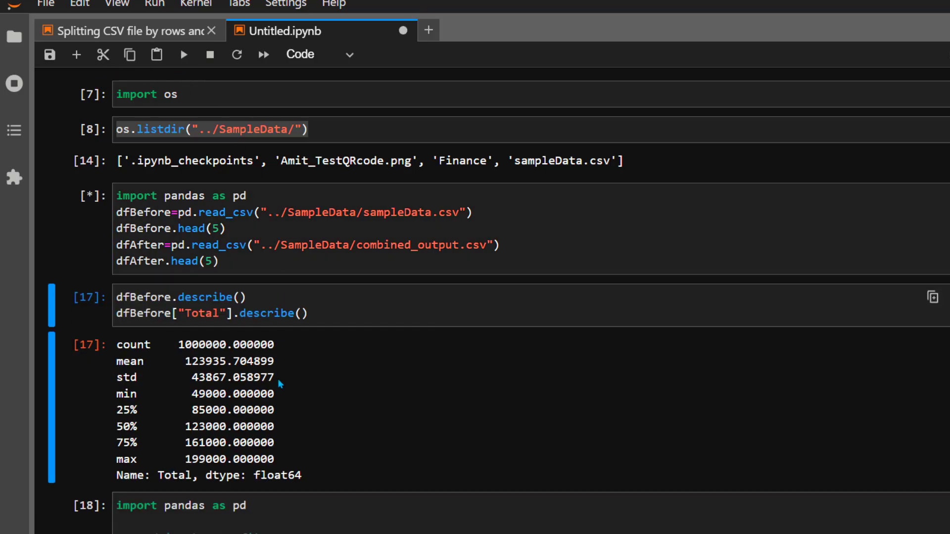
pyautogui.click(182, 55)
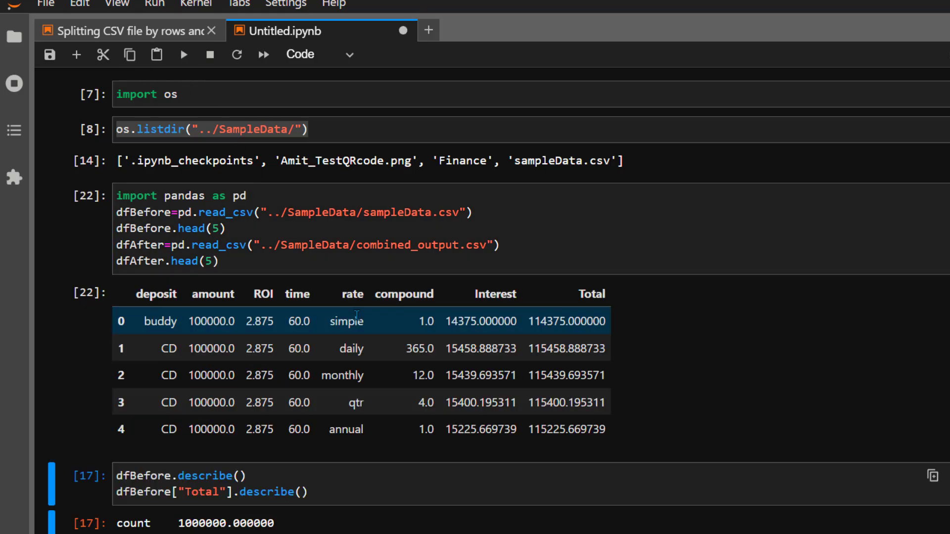
pyautogui.scroll(-3)
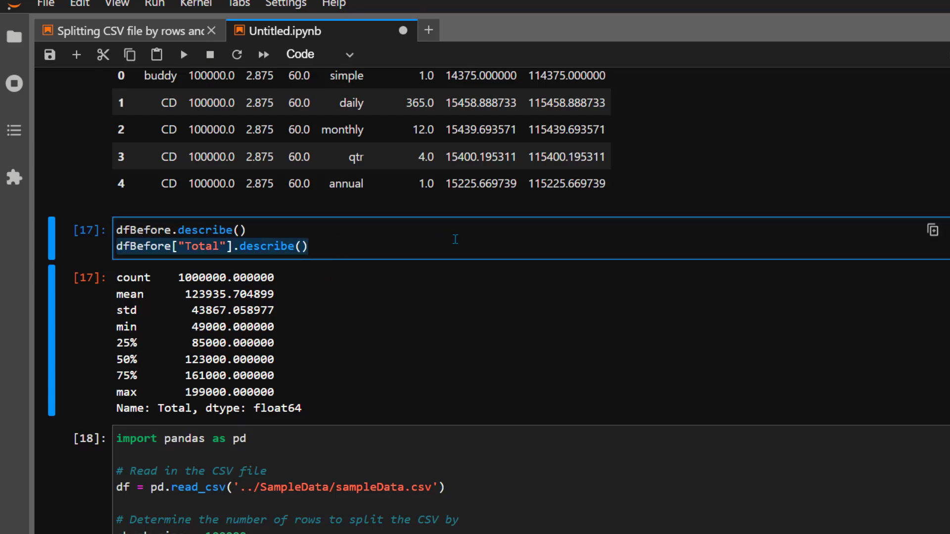
pyautogui.write('dfBefore["Total"].describe()')
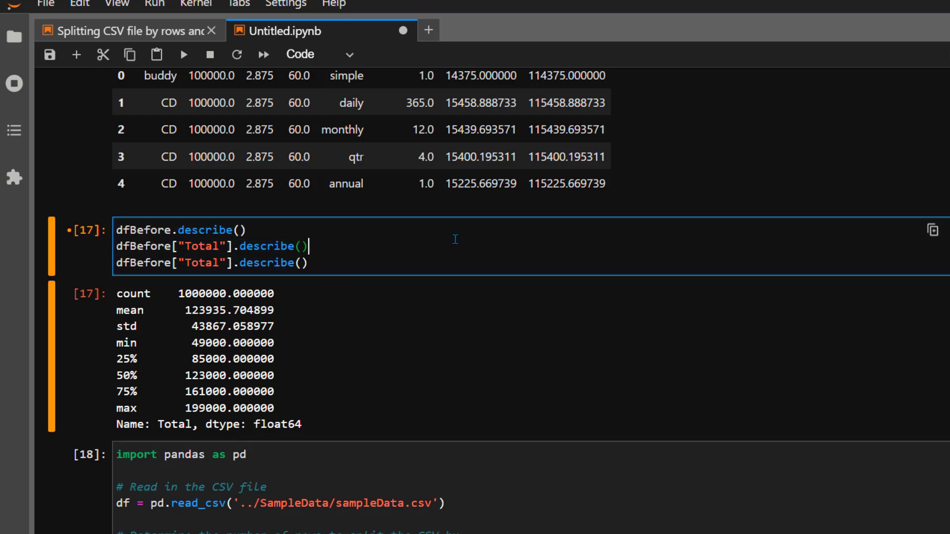
pyautogui.write(',')
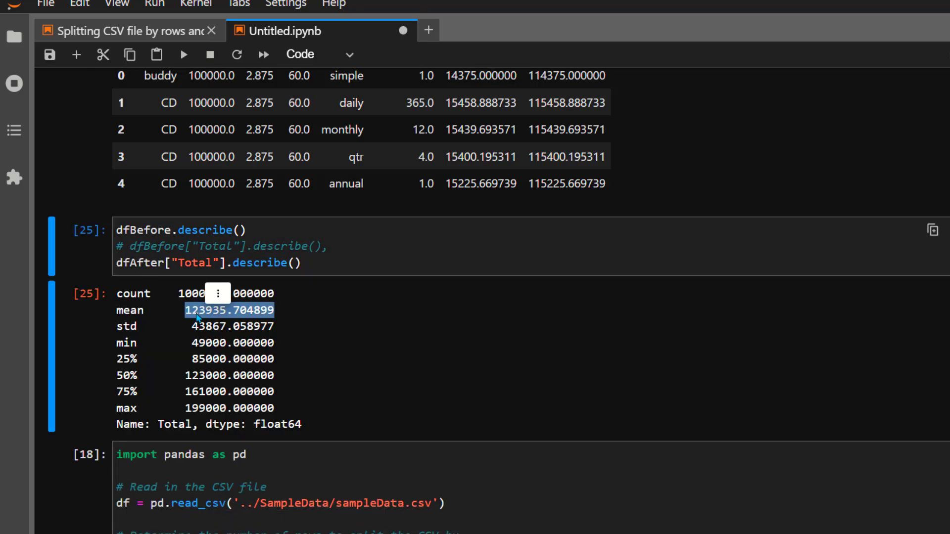
pyautogui.moveTo(932, 352)
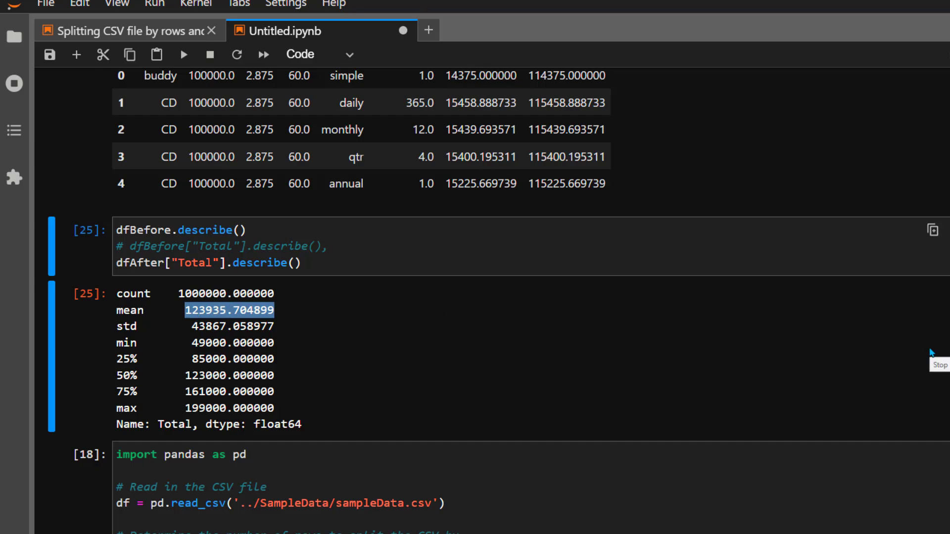